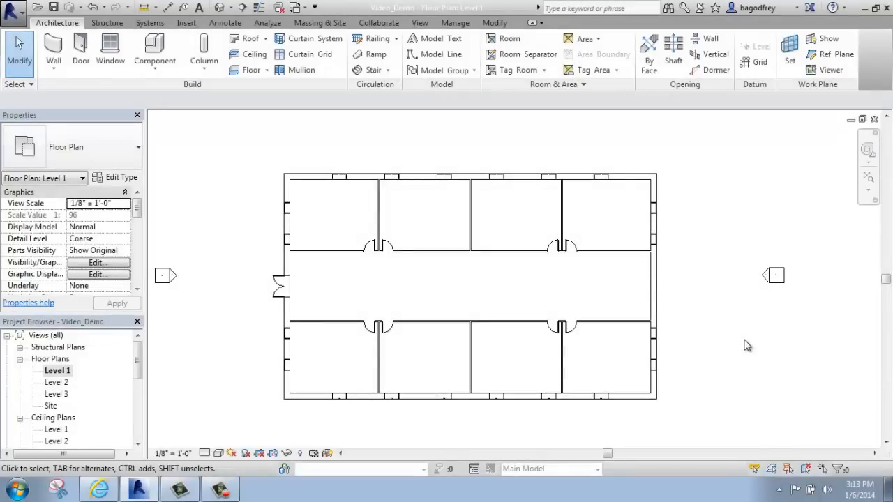
{"action": "mouse_move", "coordinate": [740, 357]}
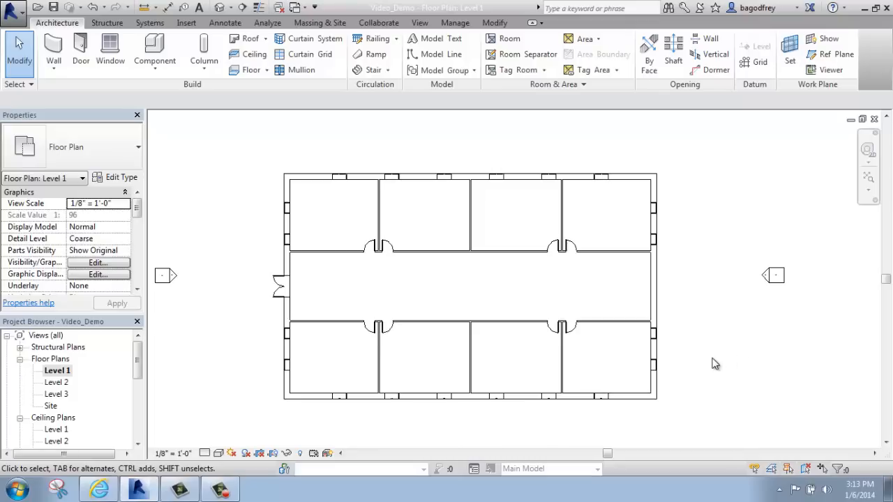
{"action": "mouse_move", "coordinate": [738, 343]}
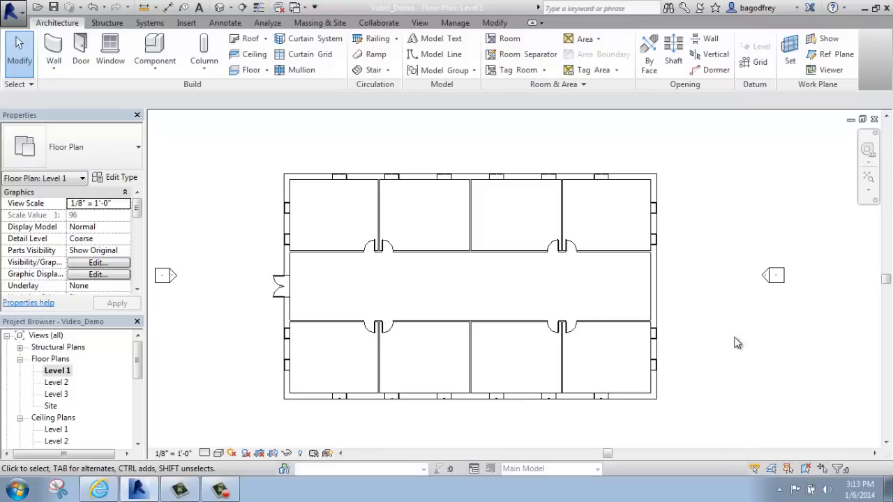
{"action": "mouse_move", "coordinate": [544, 215]}
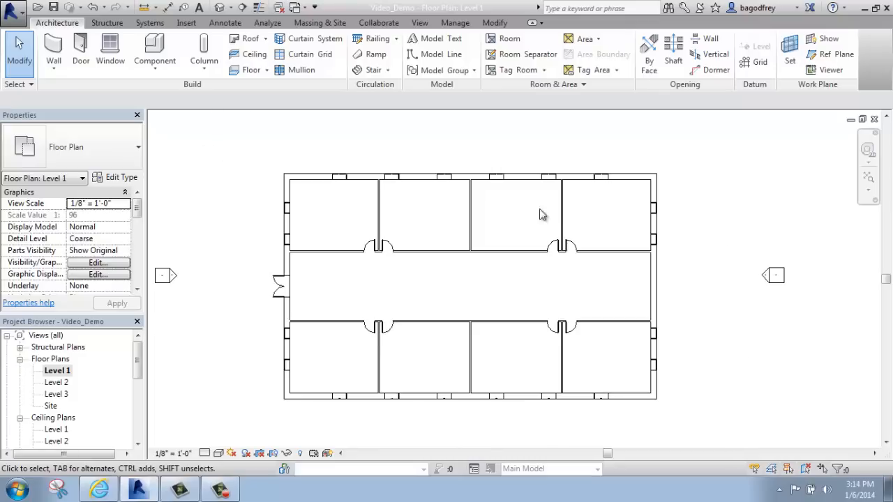
{"action": "mouse_move", "coordinate": [652, 283]}
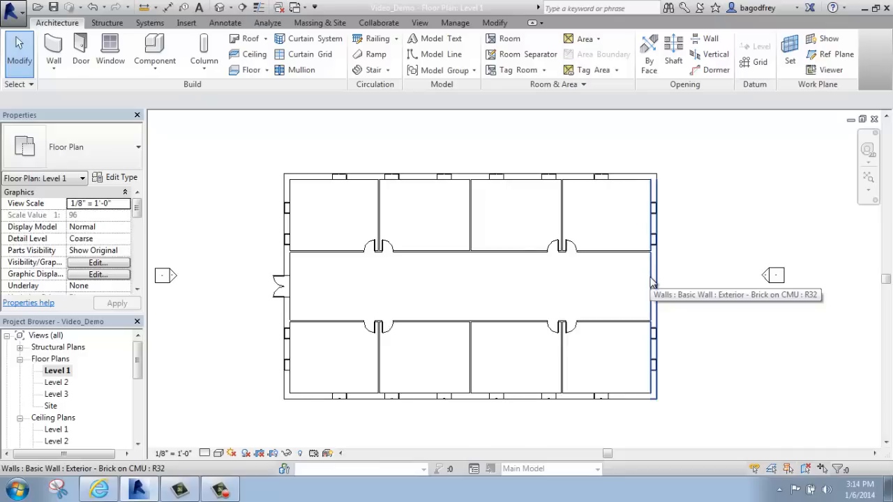
{"action": "mouse_move", "coordinate": [659, 281]}
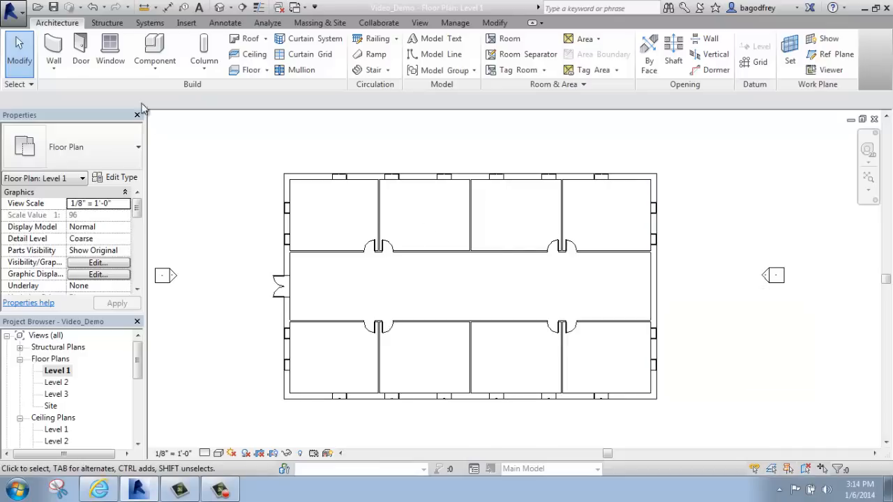
{"action": "mouse_move", "coordinate": [53, 43]}
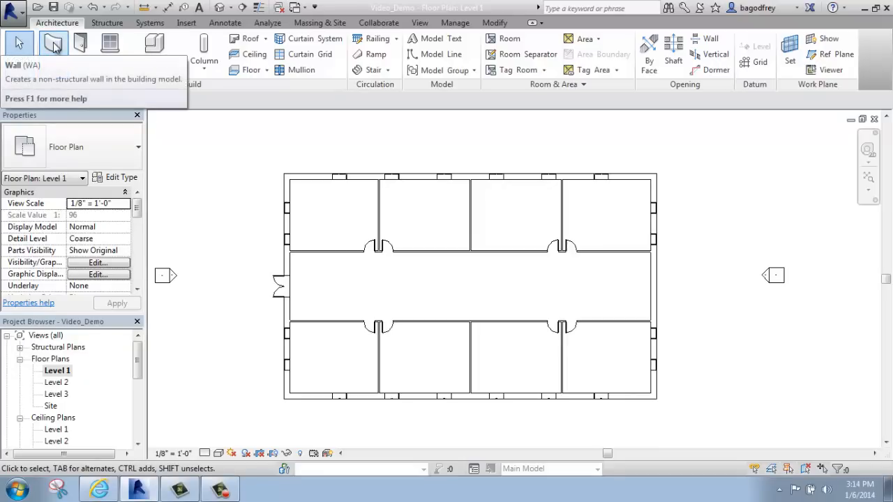
Start a new wall and browse the type list to the Storefront curtain wall
{"action": "left_click", "coordinate": [54, 44]}
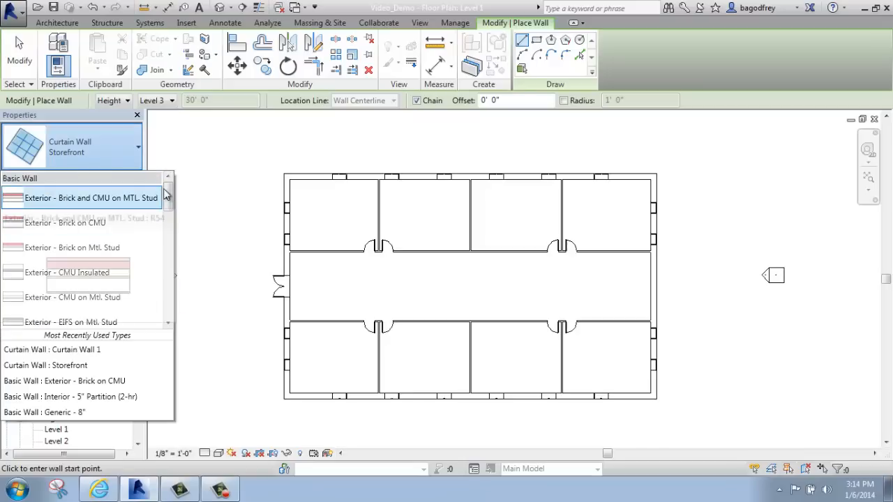
{"action": "scroll", "scroll_direction": "down", "scroll_amount": 3}
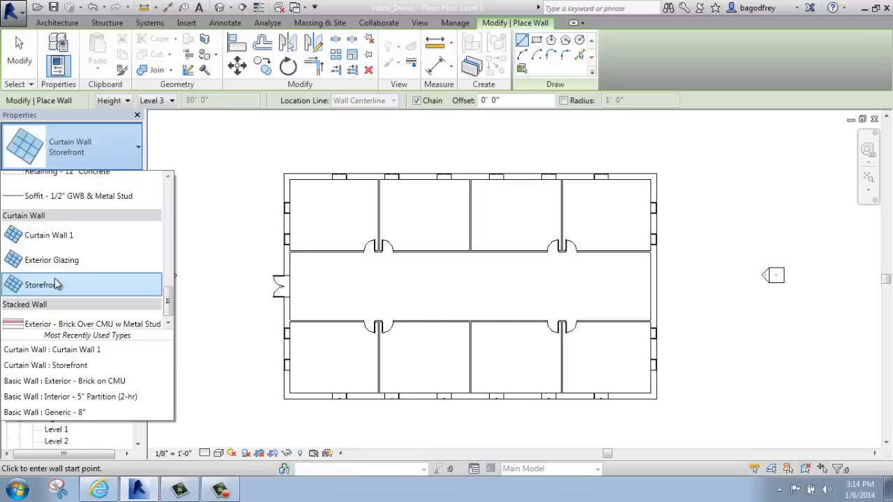
{"action": "mouse_move", "coordinate": [45, 285]}
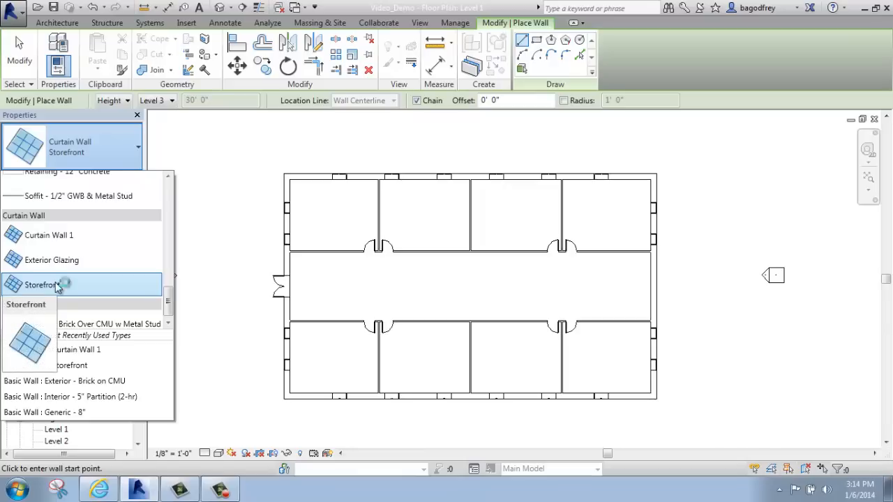
{"action": "mouse_move", "coordinate": [84, 288]}
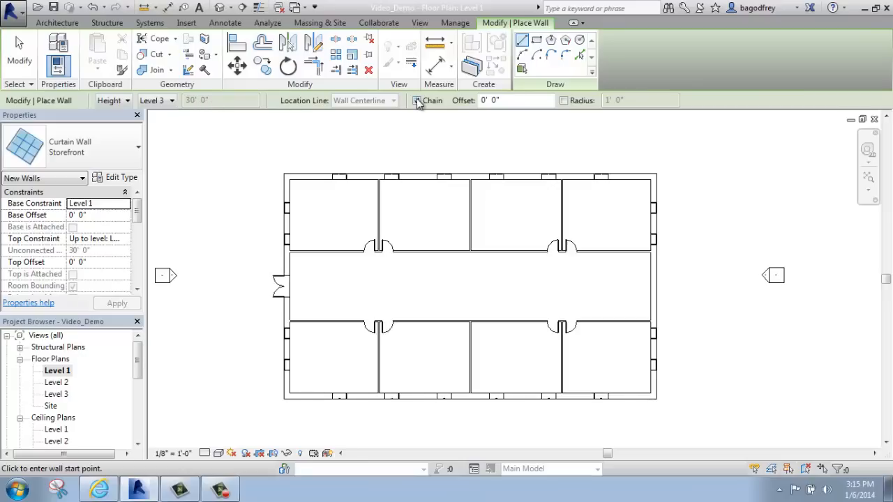
Enable Chain and set the wall height to Level 3 on the Options Bar
{"action": "left_click", "coordinate": [417, 99]}
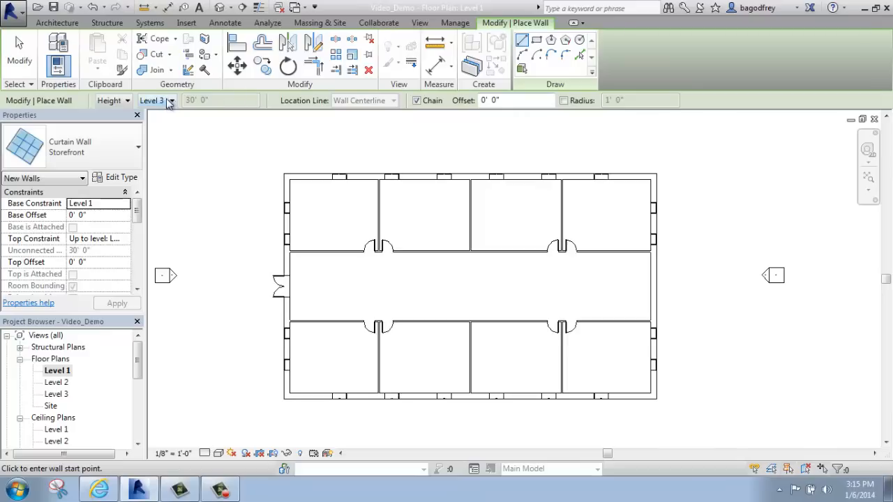
{"action": "left_click", "coordinate": [170, 101]}
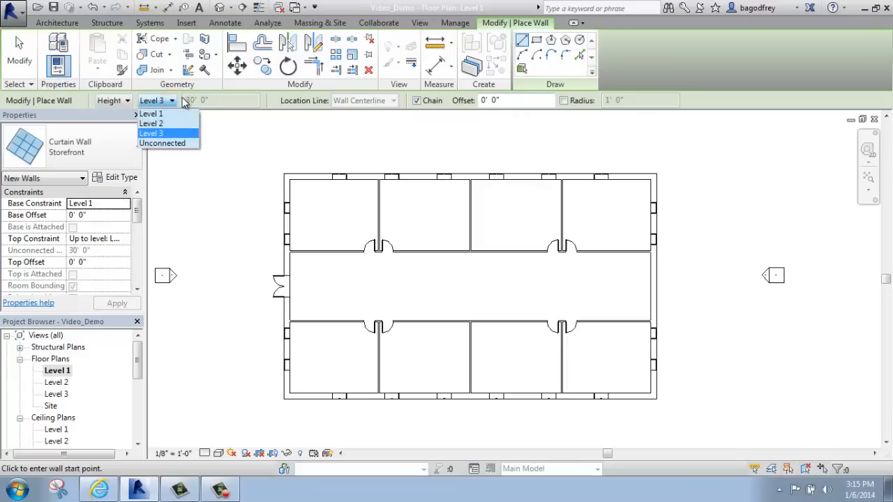
{"action": "left_click", "coordinate": [152, 133]}
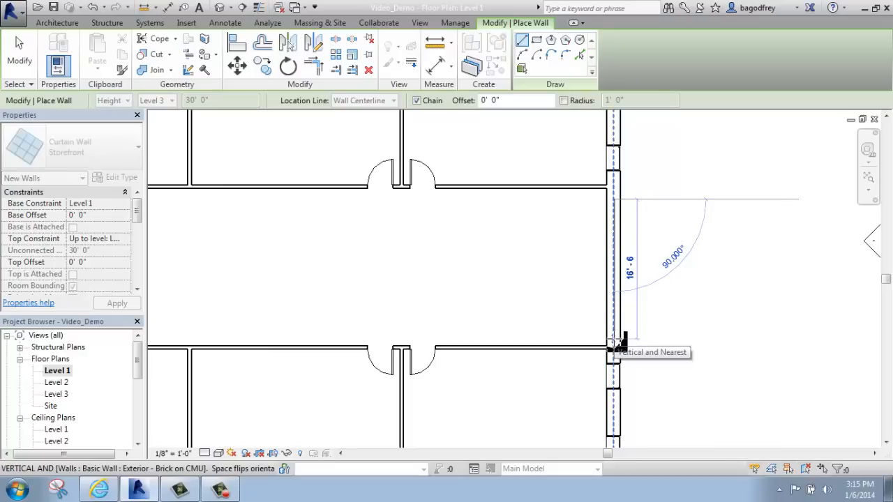
Place the storefront wall in the east exterior wall with a 16' length
{"action": "left_click", "coordinate": [614, 342]}
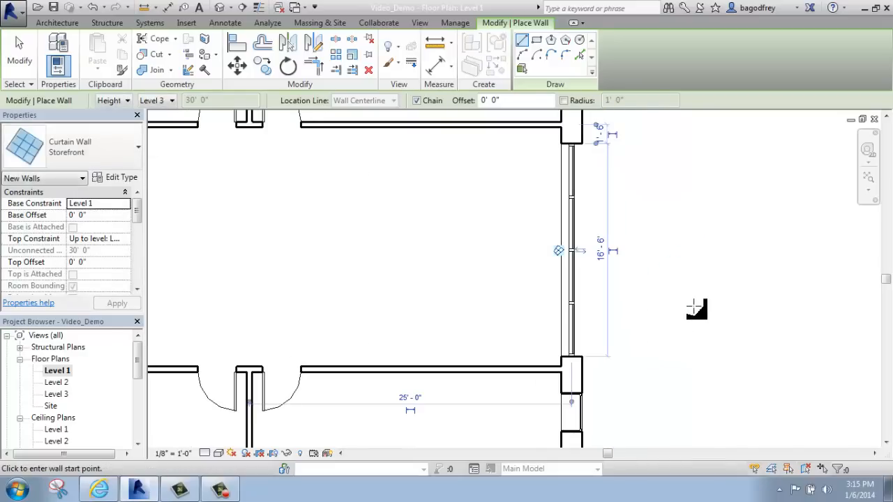
{"action": "mouse_move", "coordinate": [637, 220]}
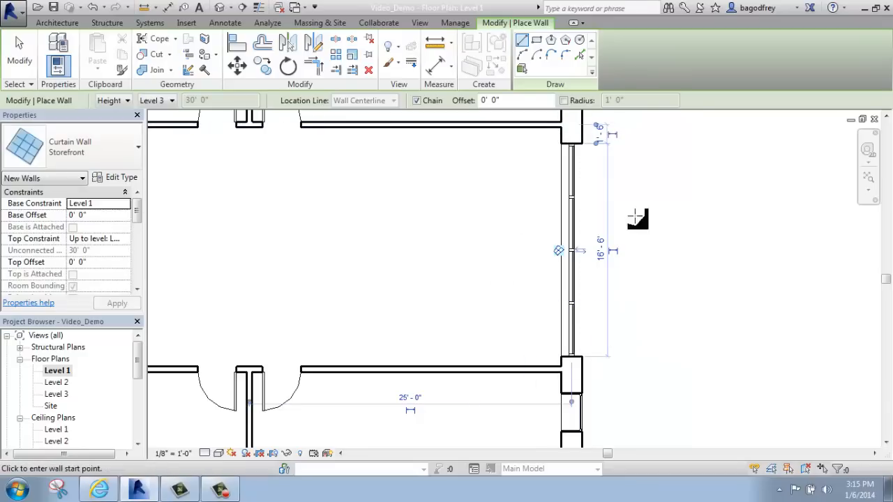
{"action": "mouse_move", "coordinate": [598, 335]}
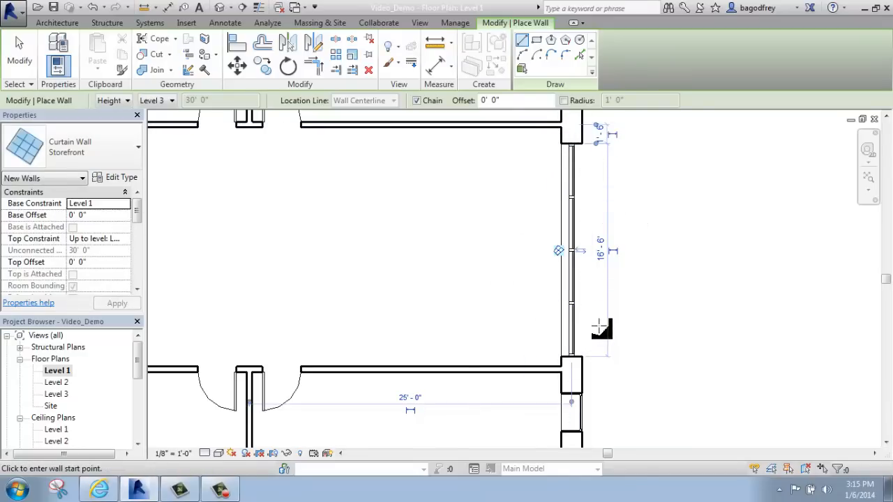
{"action": "mouse_move", "coordinate": [595, 176]}
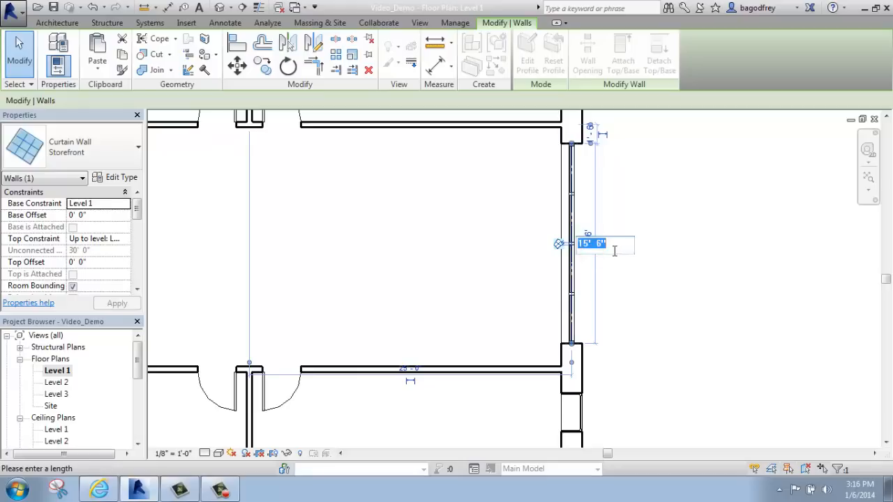
{"action": "type", "text": "16'"}
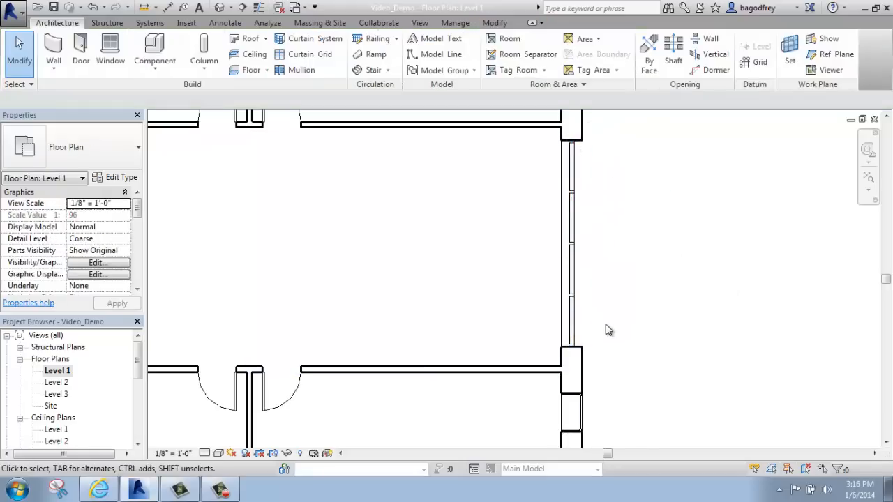
{"action": "mouse_move", "coordinate": [593, 325]}
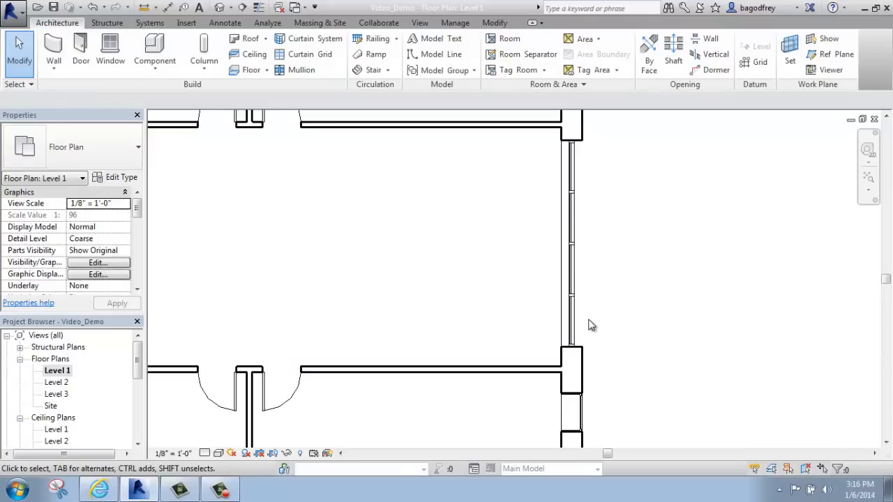
{"action": "mouse_move", "coordinate": [652, 303]}
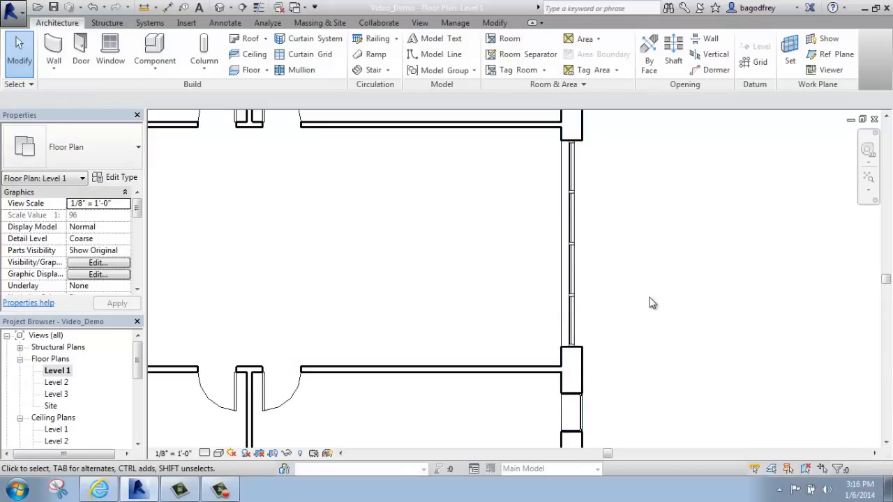
{"action": "mouse_move", "coordinate": [572, 272]}
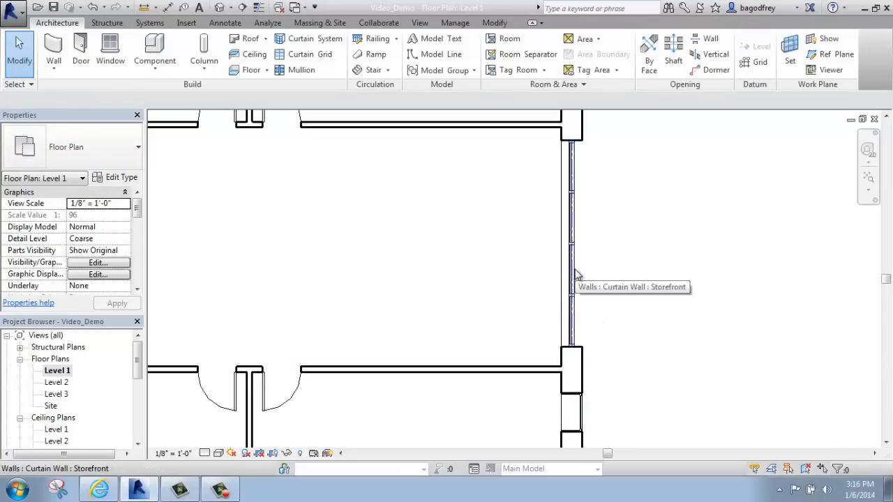
{"action": "mouse_move", "coordinate": [572, 289]}
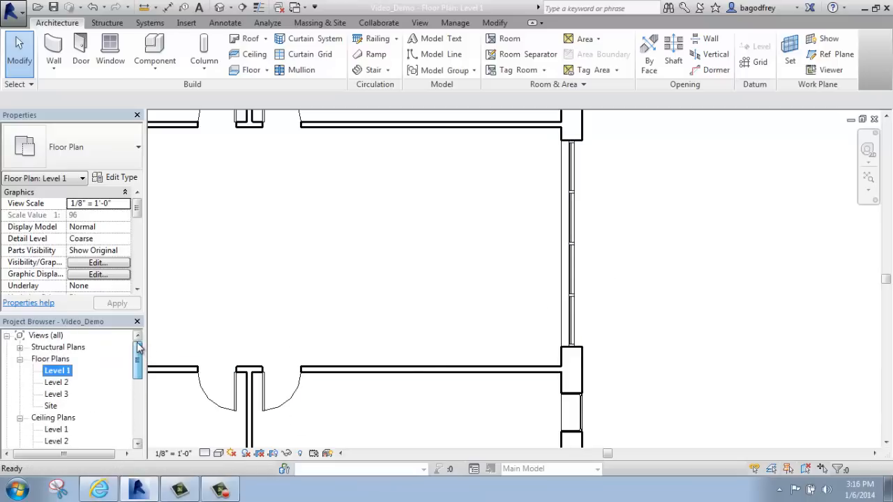
{"action": "scroll", "scroll_direction": "down", "scroll_amount": 3}
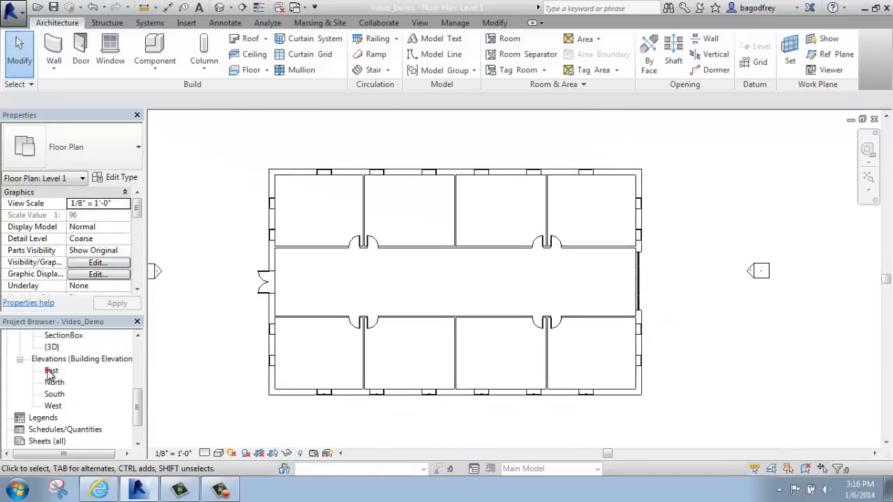
Open the East elevation and select the 16' Storefront curtain wall
{"action": "double_click", "coordinate": [51, 371]}
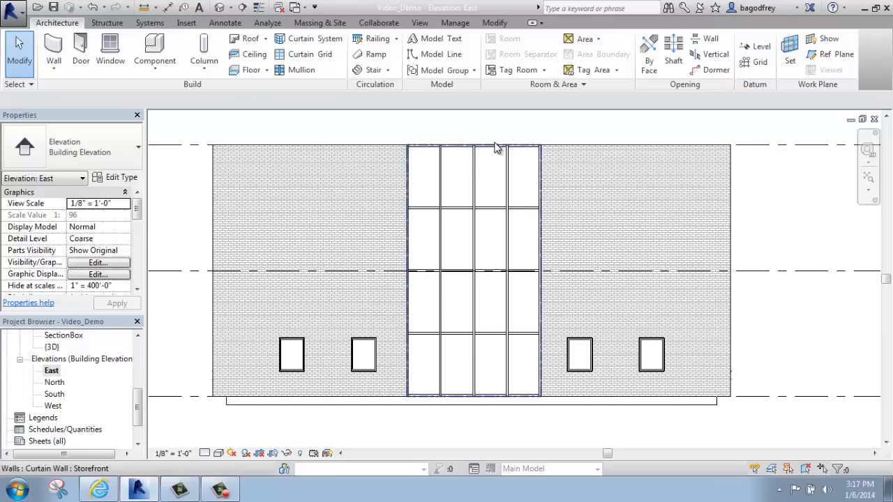
{"action": "mouse_move", "coordinate": [497, 148]}
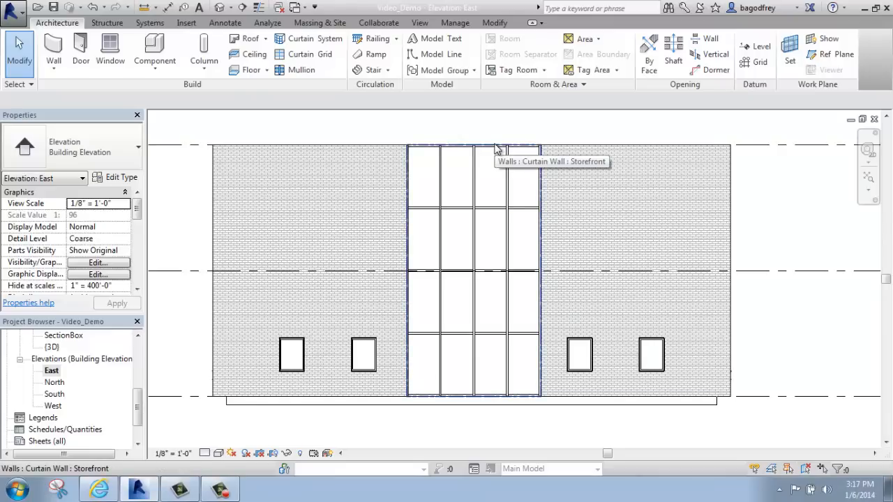
{"action": "left_click", "coordinate": [473, 174]}
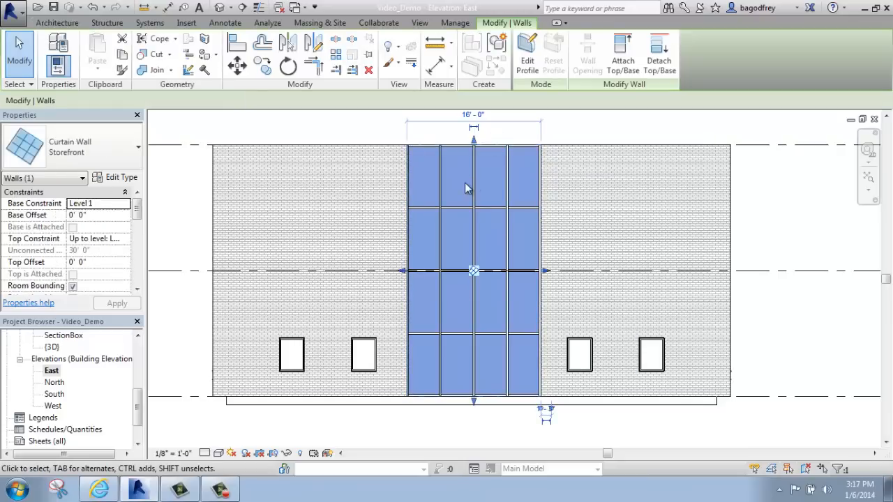
{"action": "mouse_move", "coordinate": [462, 176]}
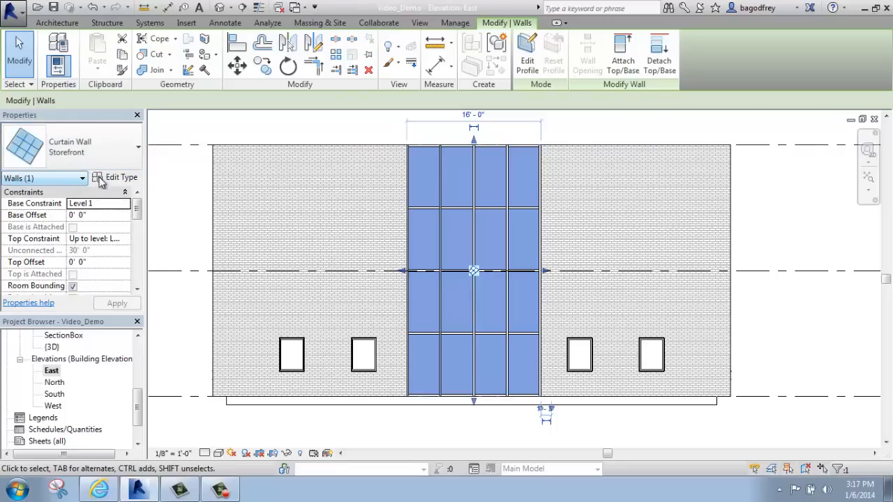
{"action": "mouse_move", "coordinate": [122, 178]}
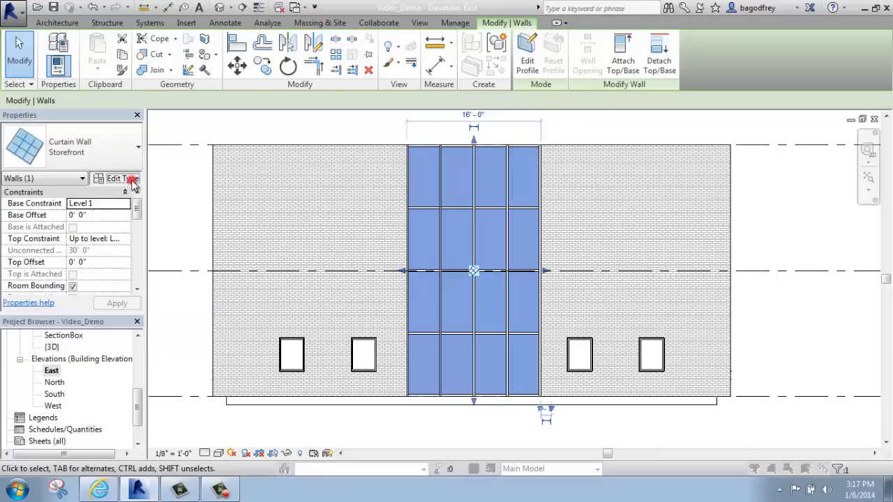
Review the Storefront type's Function, panel, Join Condition and 2.5" x 5" mullion options
{"action": "left_click", "coordinate": [116, 178]}
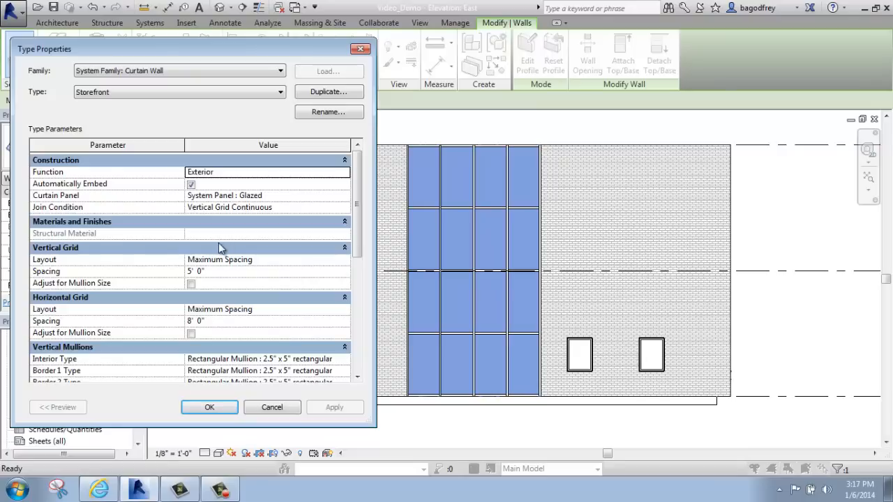
{"action": "mouse_move", "coordinate": [47, 62]}
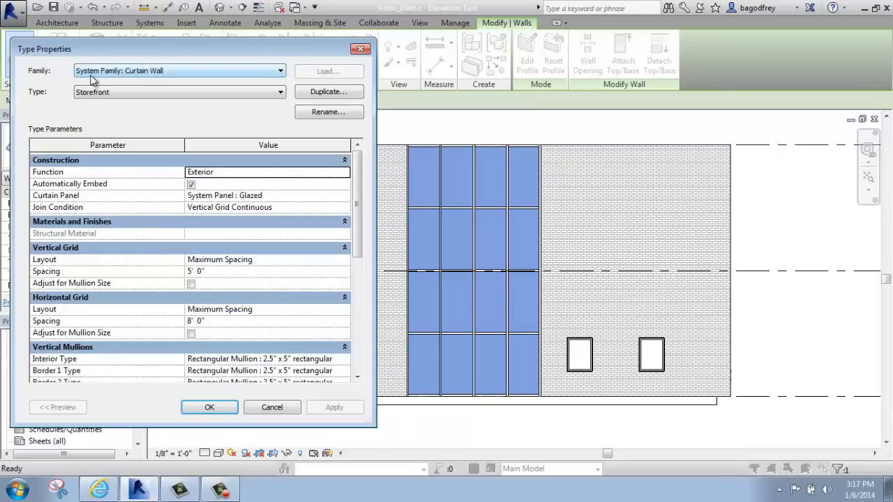
{"action": "mouse_move", "coordinate": [154, 77]}
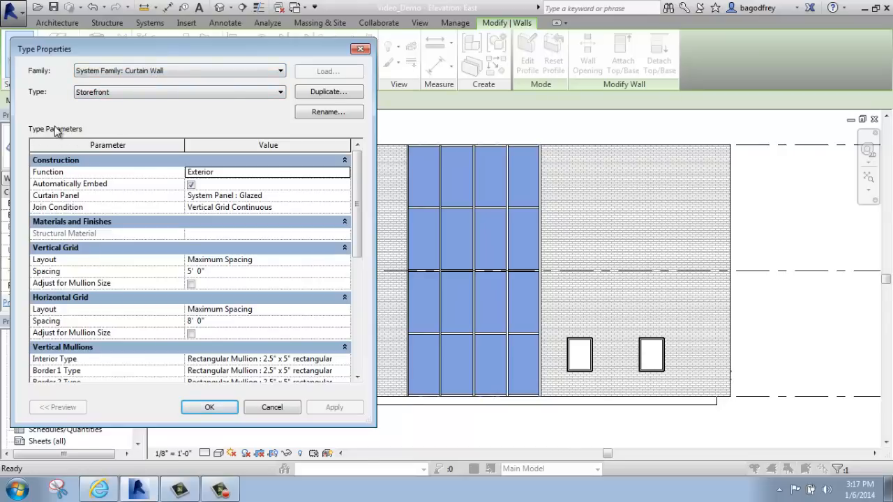
{"action": "mouse_move", "coordinate": [272, 180]}
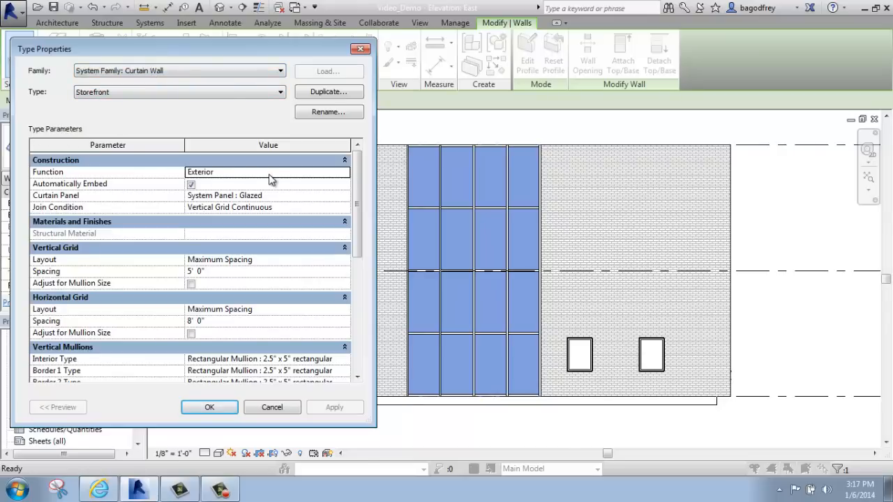
{"action": "mouse_move", "coordinate": [225, 259]}
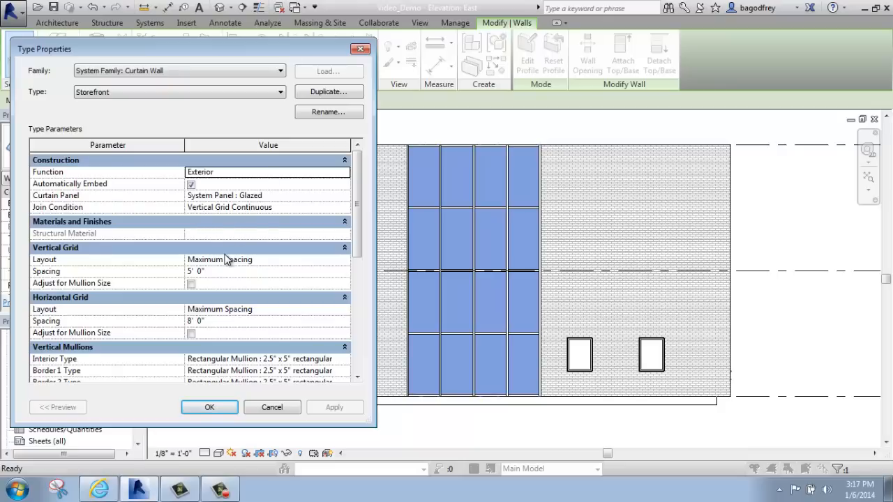
{"action": "mouse_move", "coordinate": [352, 281]}
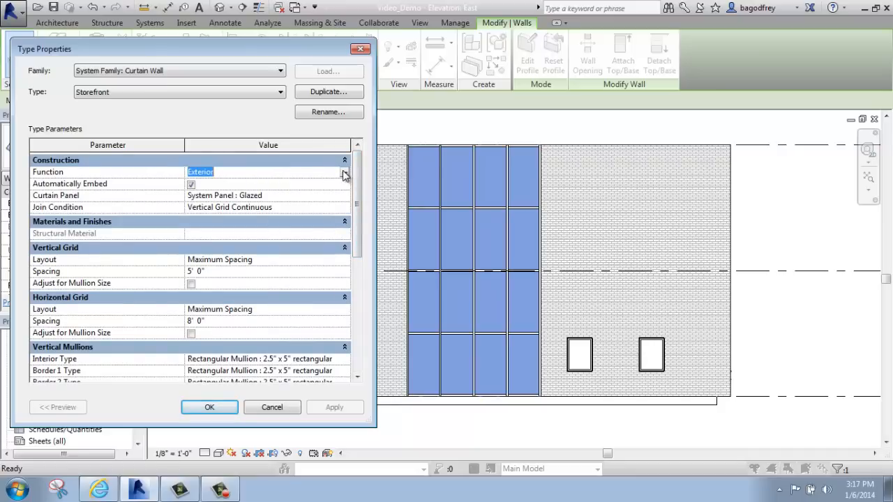
{"action": "left_click", "coordinate": [342, 171]}
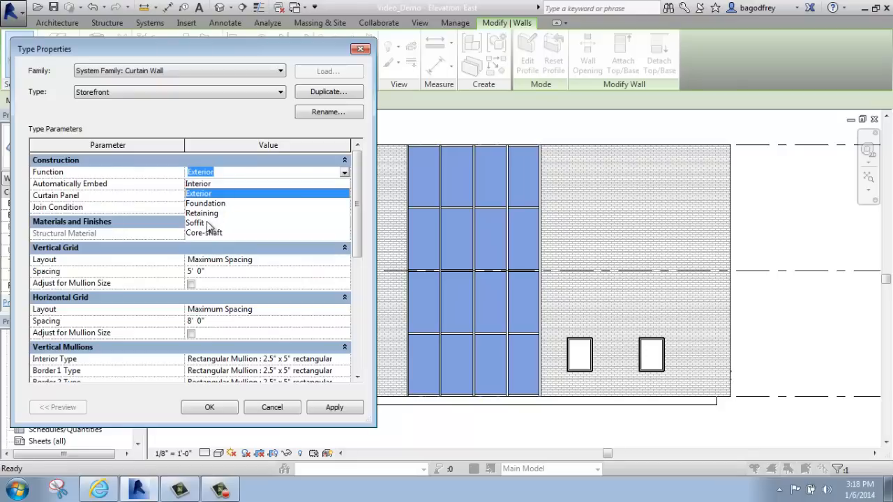
{"action": "mouse_move", "coordinate": [205, 152]}
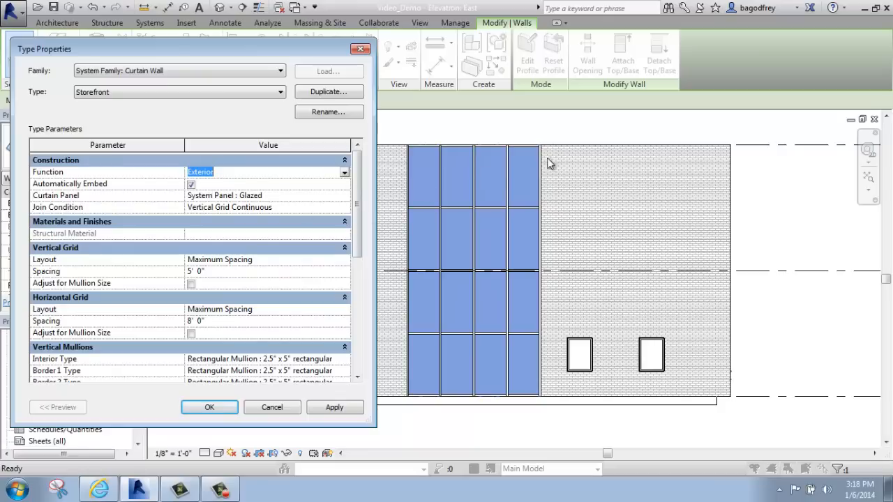
{"action": "mouse_move", "coordinate": [394, 213]}
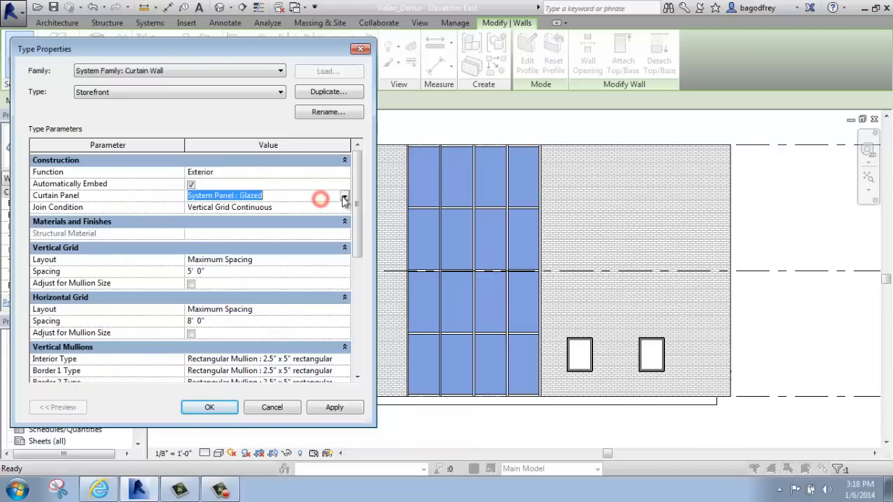
{"action": "left_click", "coordinate": [344, 195]}
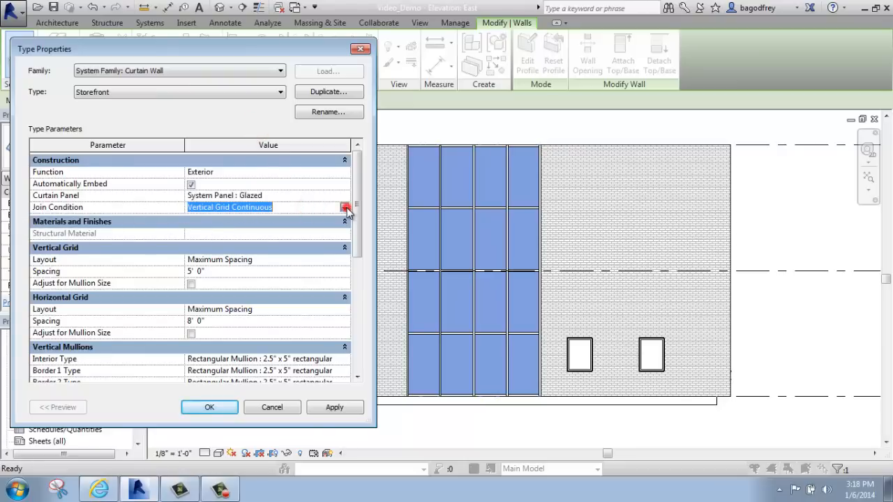
{"action": "left_click", "coordinate": [345, 207]}
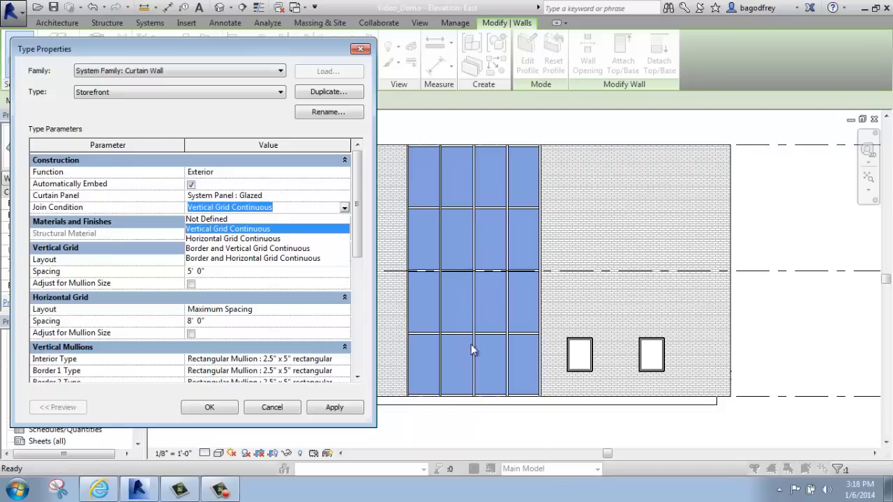
{"action": "mouse_move", "coordinate": [452, 221]}
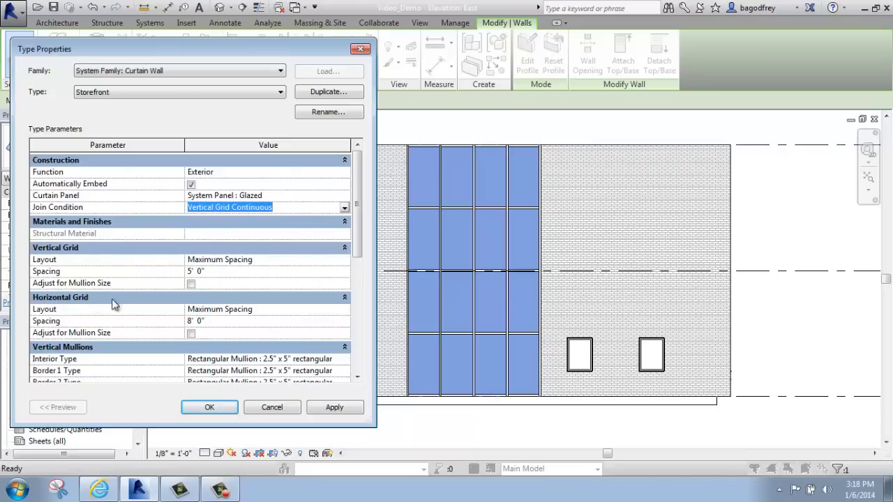
{"action": "mouse_move", "coordinate": [260, 263]}
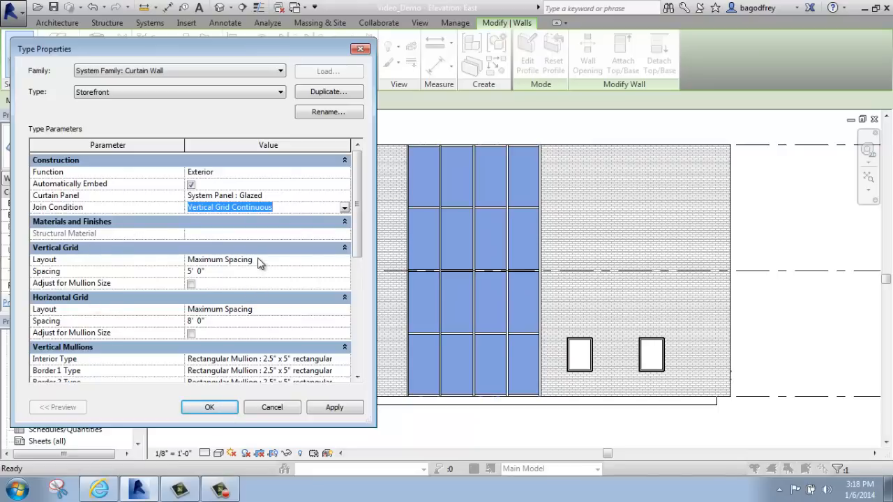
{"action": "mouse_move", "coordinate": [258, 277]}
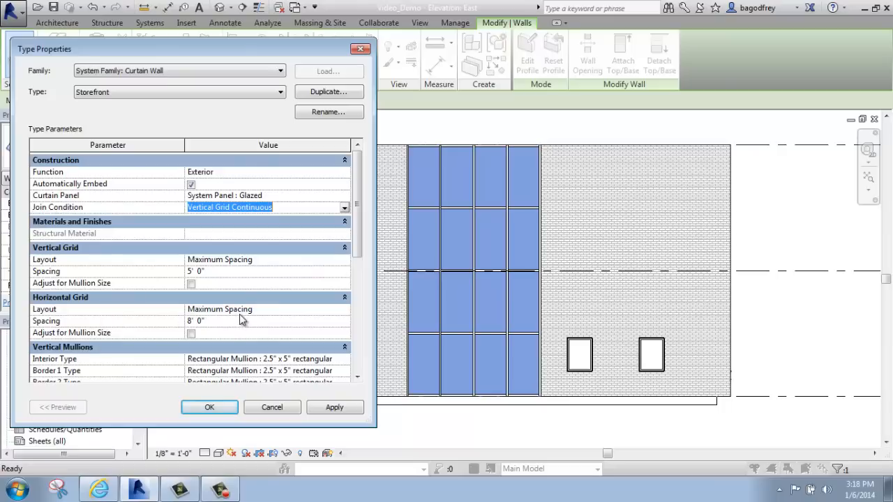
{"action": "mouse_move", "coordinate": [229, 332]}
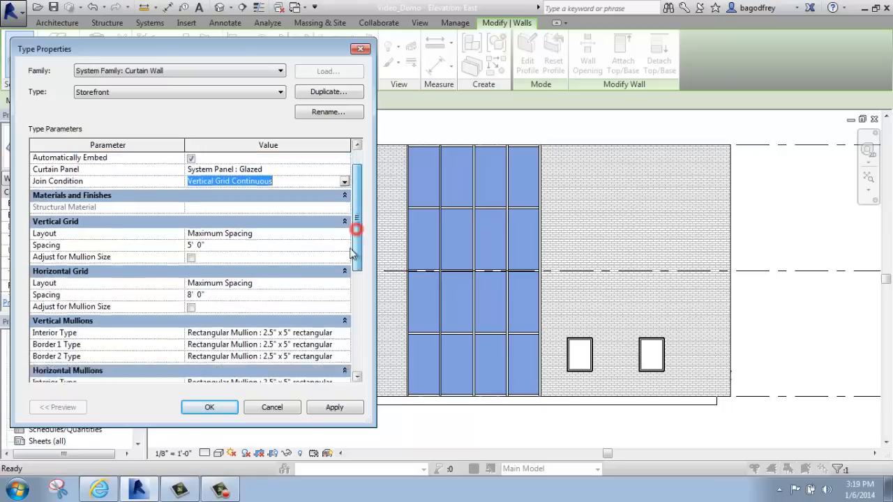
{"action": "scroll", "scroll_direction": "down", "scroll_amount": 3}
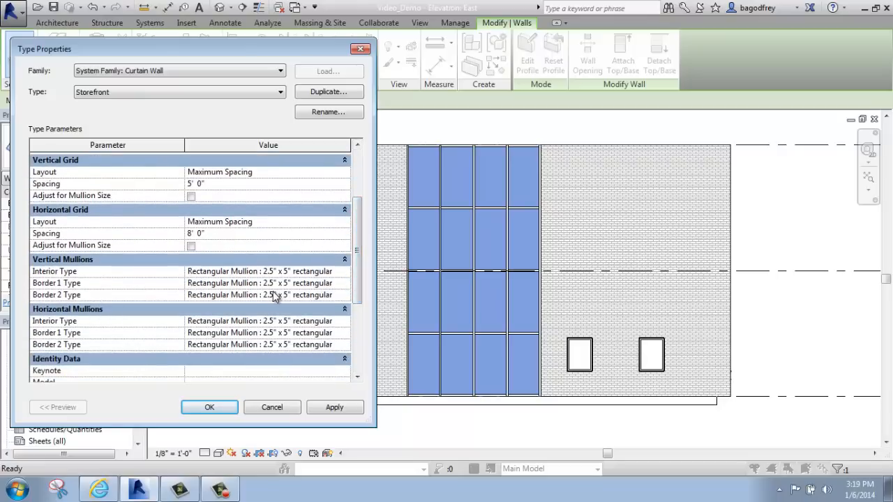
{"action": "mouse_move", "coordinate": [451, 282]}
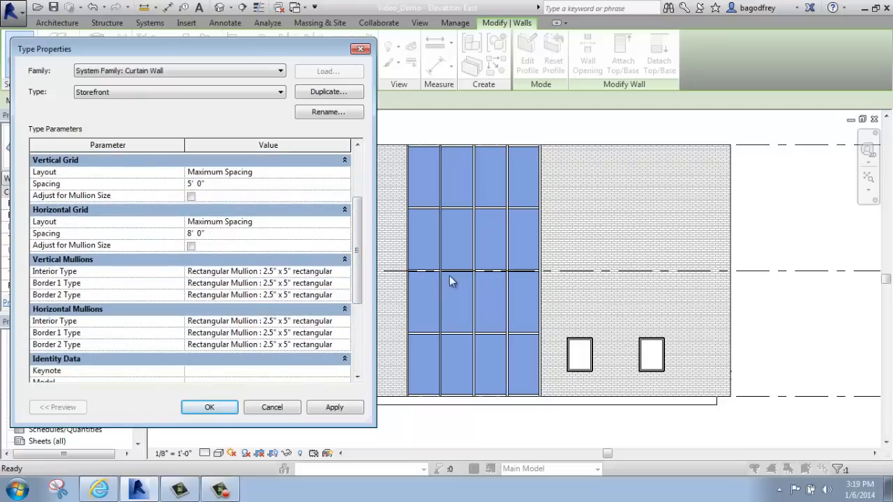
{"action": "mouse_move", "coordinate": [320, 283]}
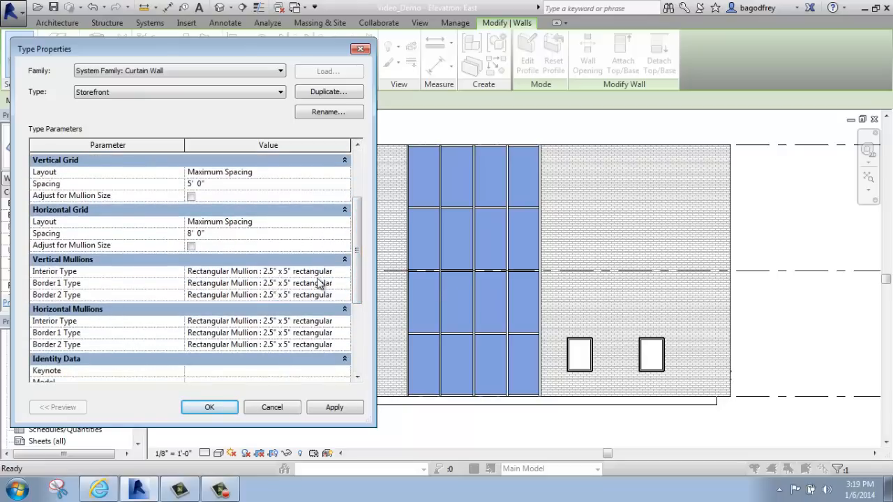
{"action": "mouse_move", "coordinate": [297, 283]}
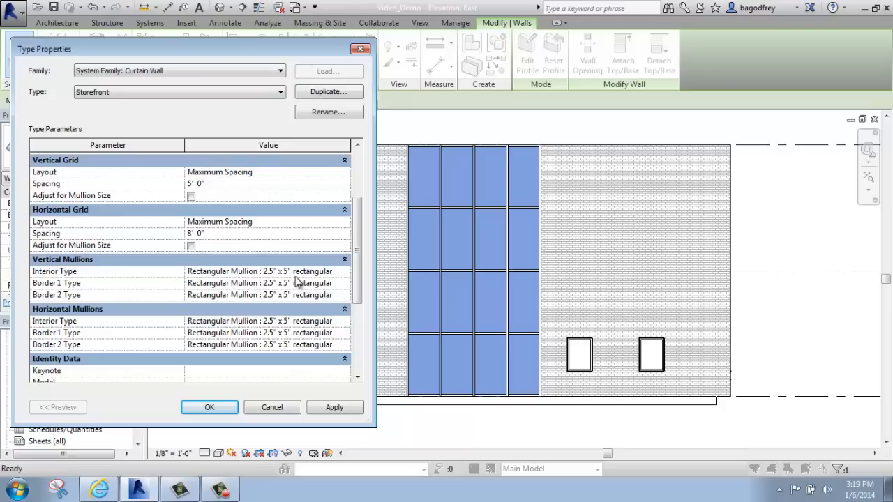
{"action": "left_click", "coordinate": [307, 271]}
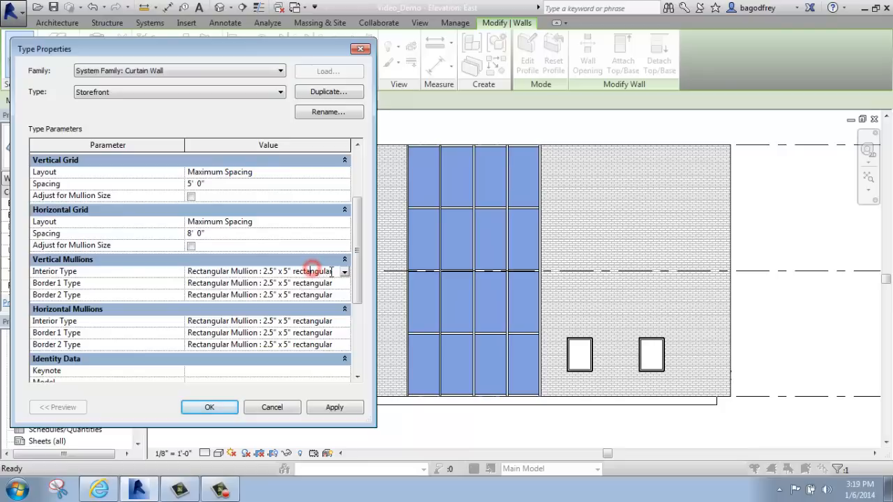
{"action": "left_click", "coordinate": [344, 271]}
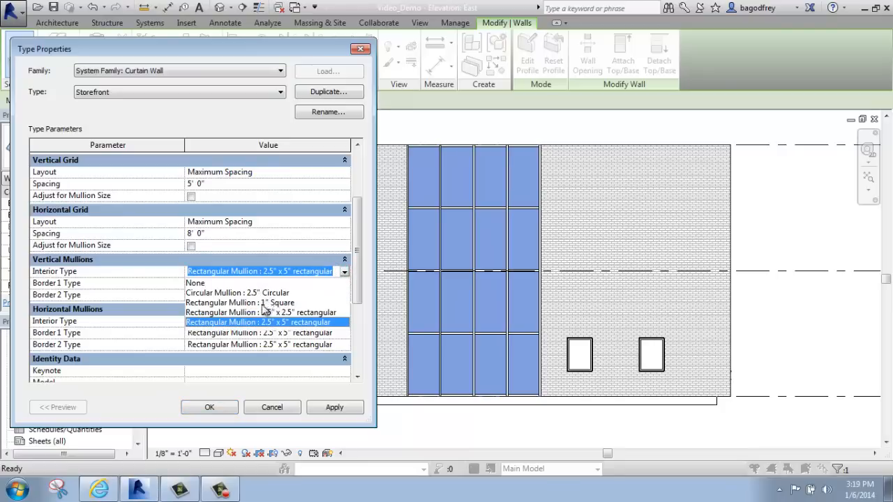
{"action": "left_click", "coordinate": [259, 322]}
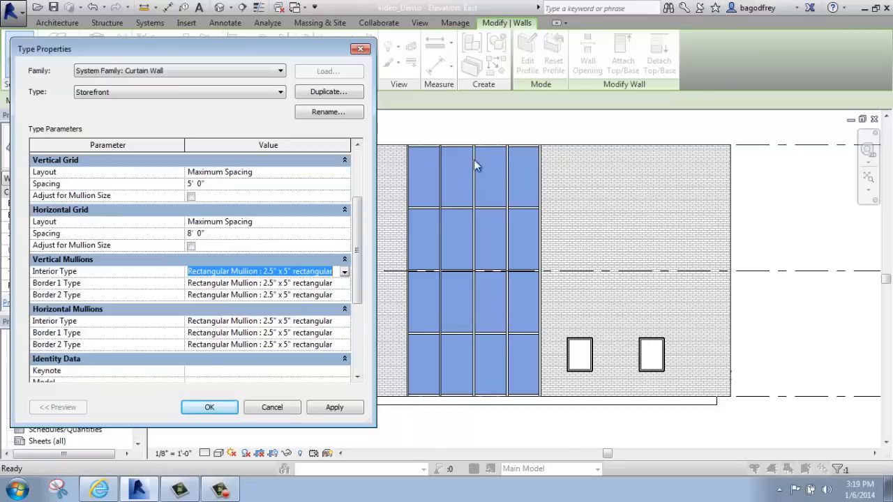
{"action": "mouse_move", "coordinate": [119, 103]}
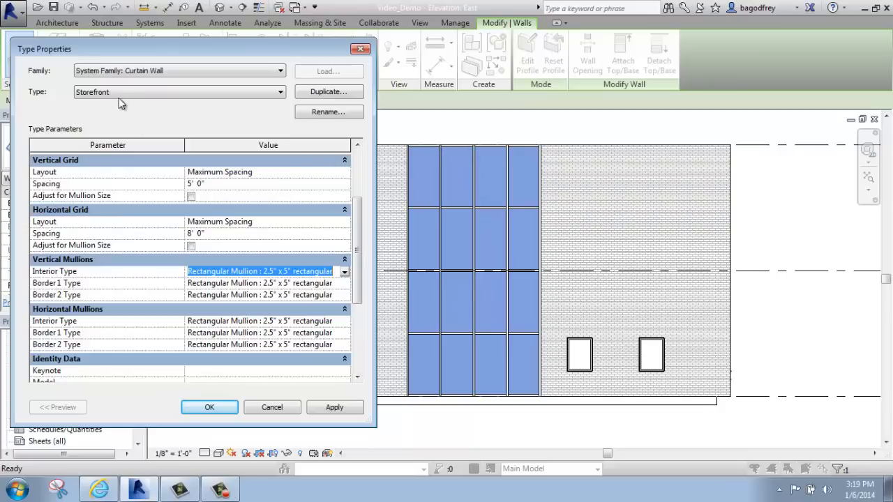
{"action": "mouse_move", "coordinate": [104, 104]}
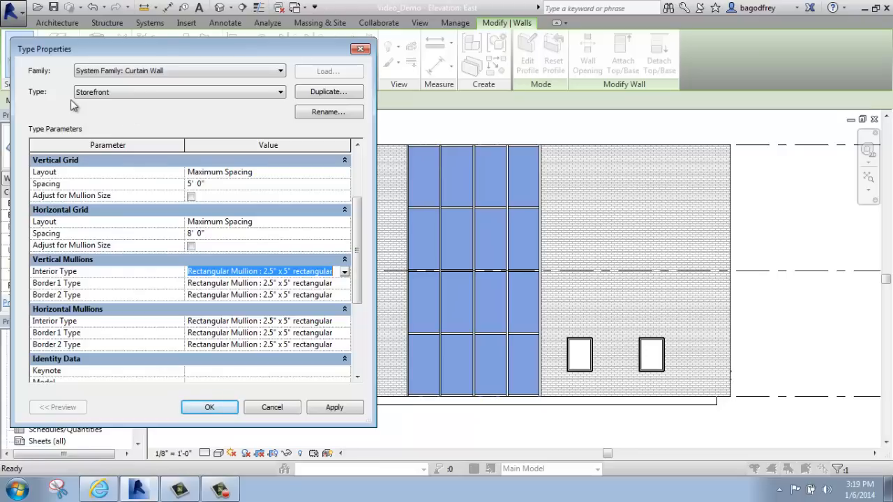
Duplicate Storefront as 'Storefront DEMO' with 2' vertical and horizontal grid spacing
{"action": "left_click", "coordinate": [178, 92]}
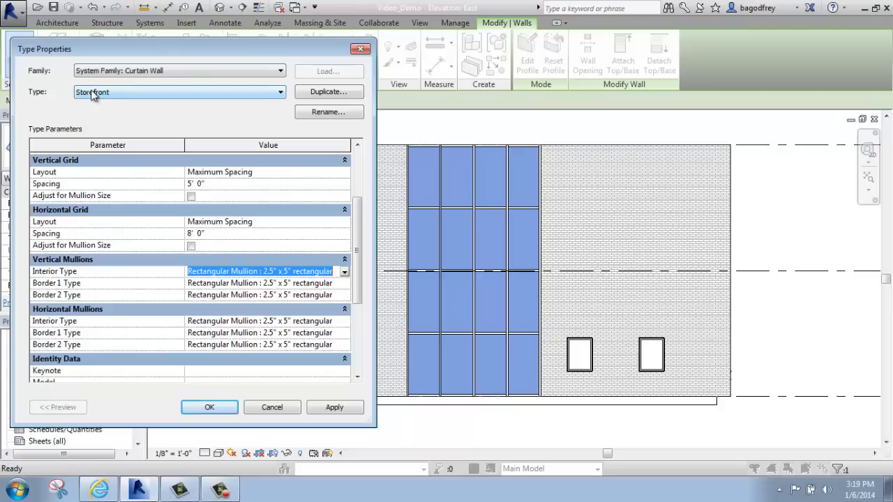
{"action": "mouse_move", "coordinate": [104, 94]}
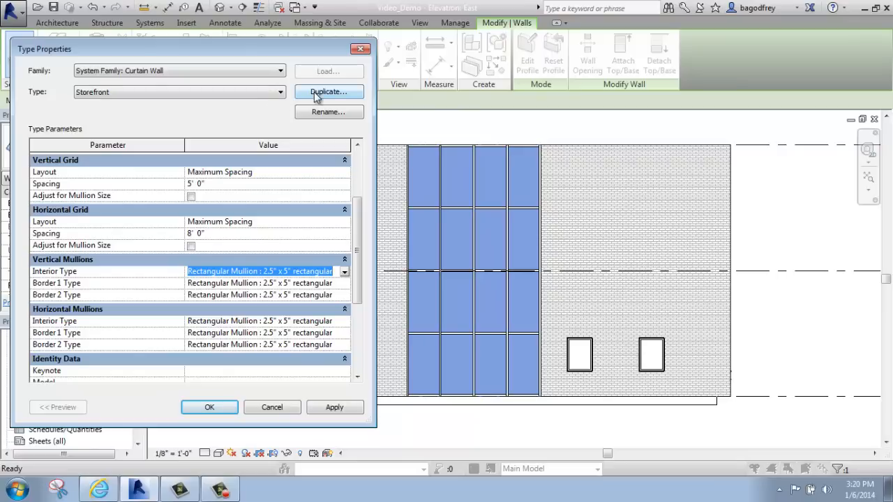
{"action": "left_click", "coordinate": [328, 92]}
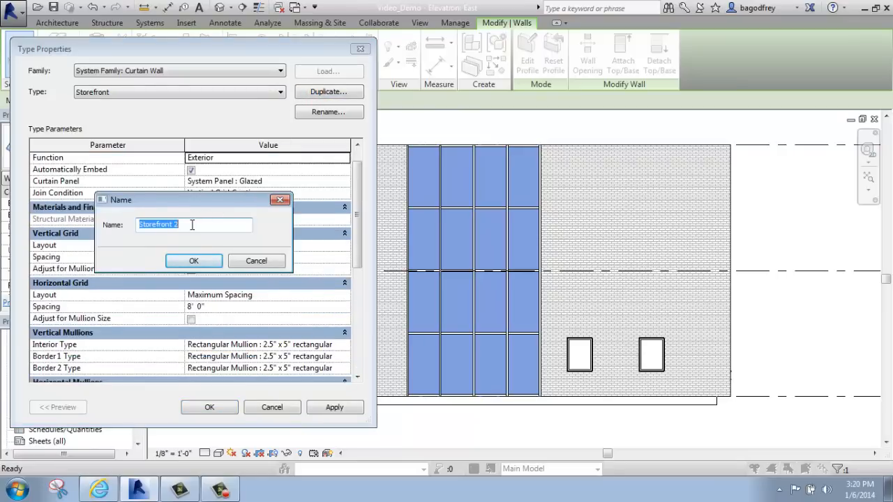
{"action": "left_click", "coordinate": [191, 224]}
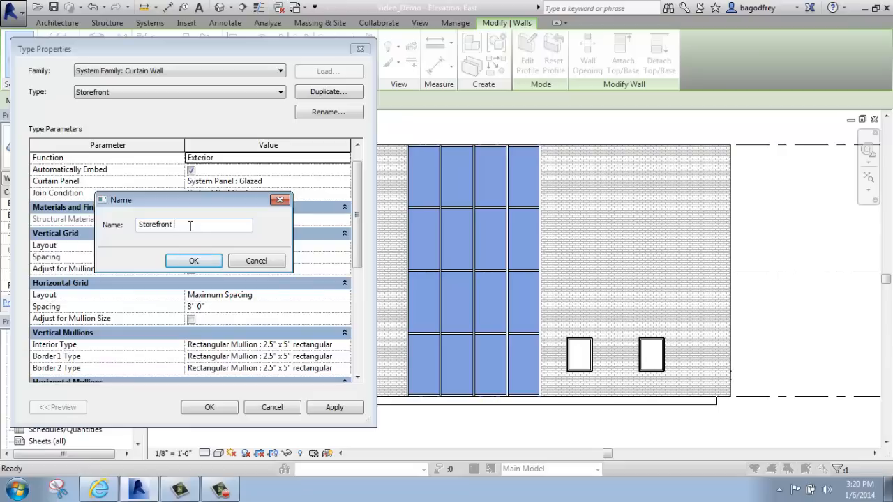
{"action": "type", "text": "DEMO"}
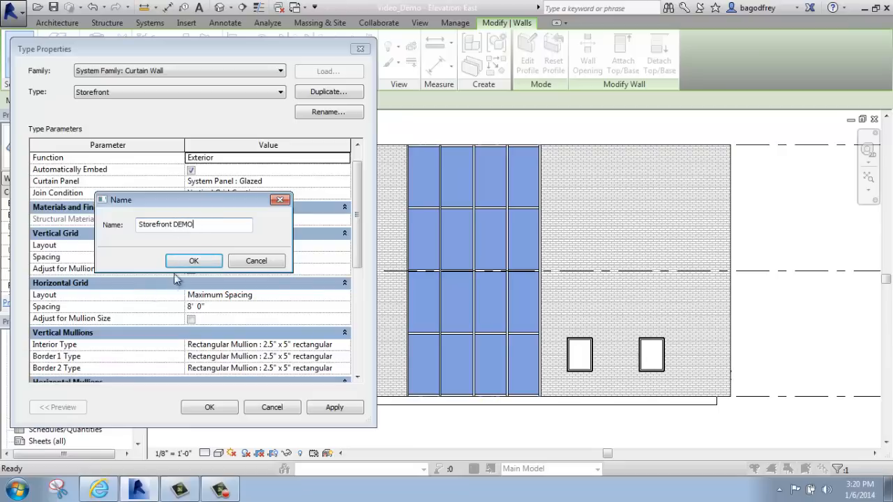
{"action": "left_click", "coordinate": [194, 260]}
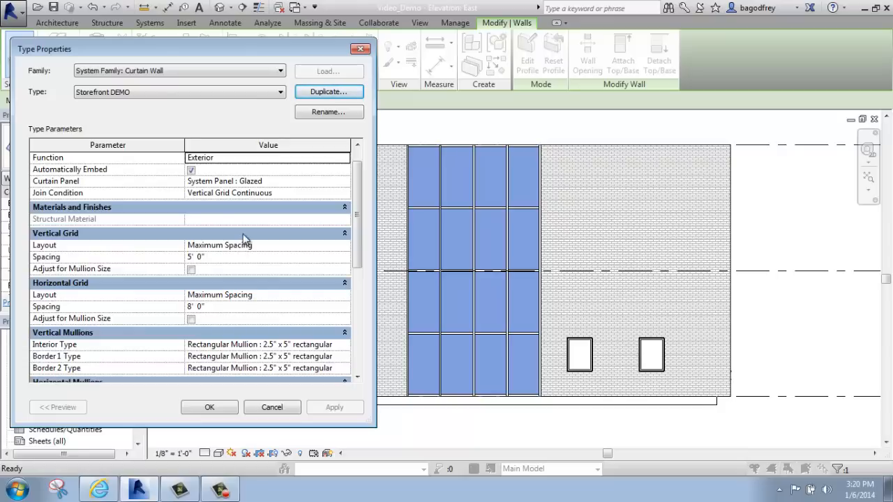
{"action": "mouse_move", "coordinate": [244, 239]}
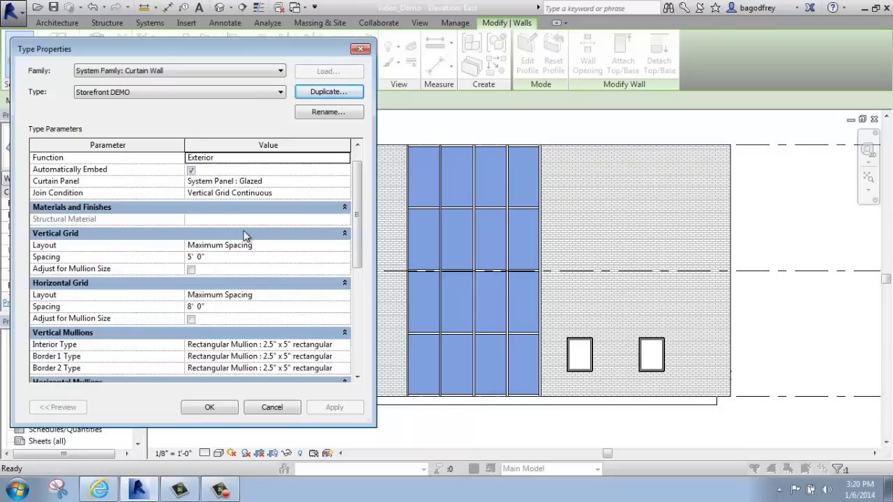
{"action": "mouse_move", "coordinate": [192, 235]}
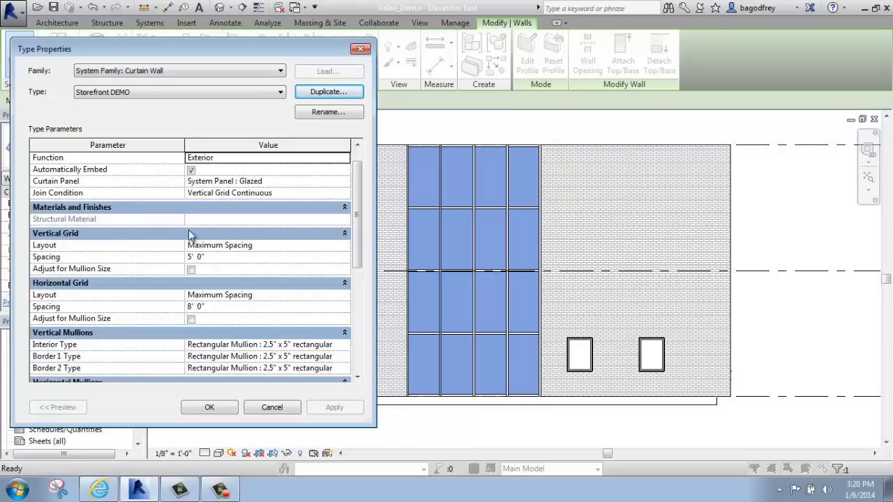
{"action": "mouse_move", "coordinate": [212, 263]}
{"action": "type", "text": "2"}
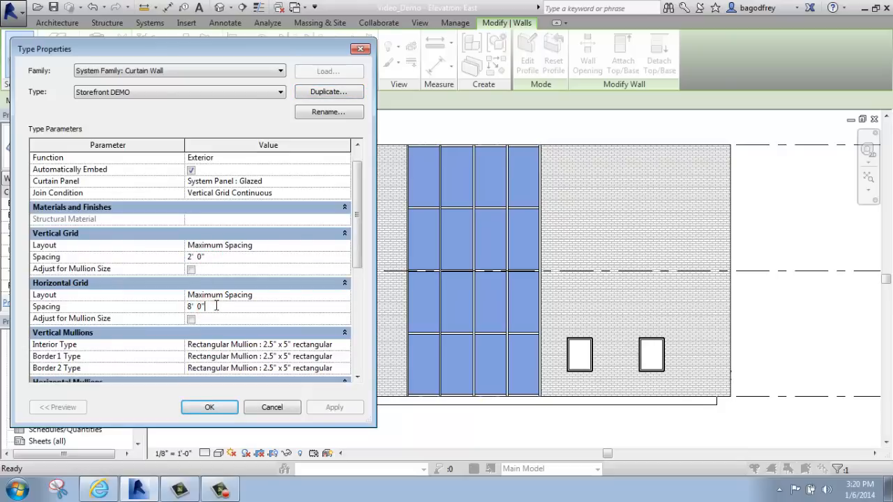
{"action": "triple_click", "coordinate": [209, 306]}
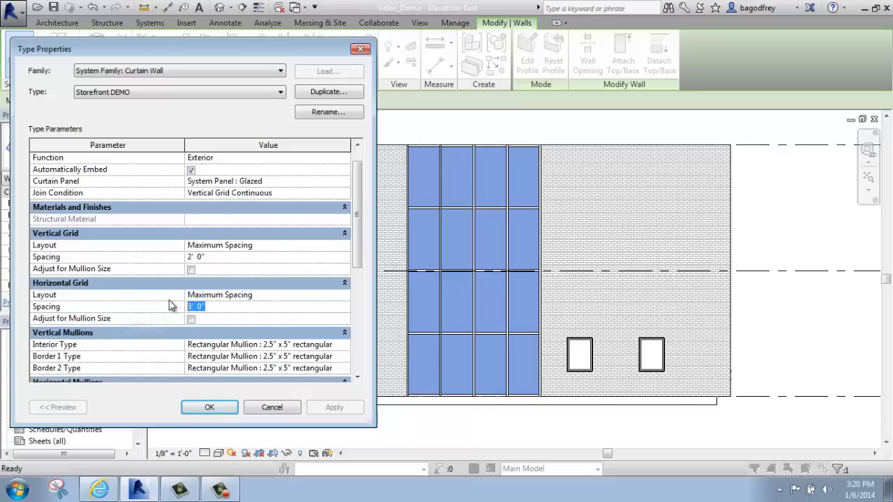
{"action": "type", "text": "2"}
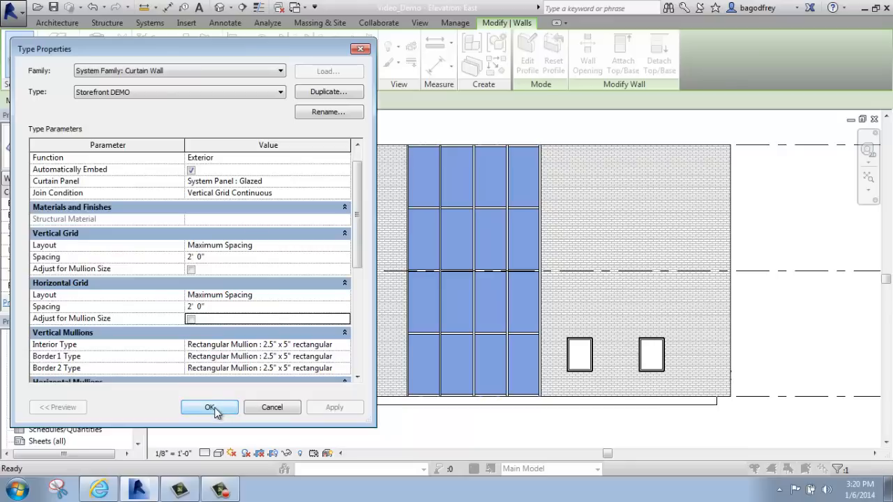
Apply the Storefront DEMO type and view the building in 3D, orbiting toward the storefront
{"action": "left_click", "coordinate": [210, 408]}
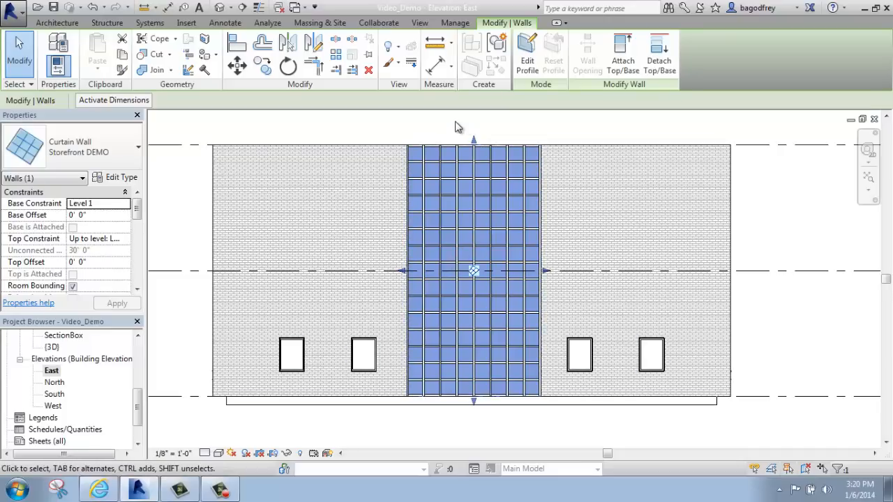
{"action": "mouse_move", "coordinate": [526, 125]}
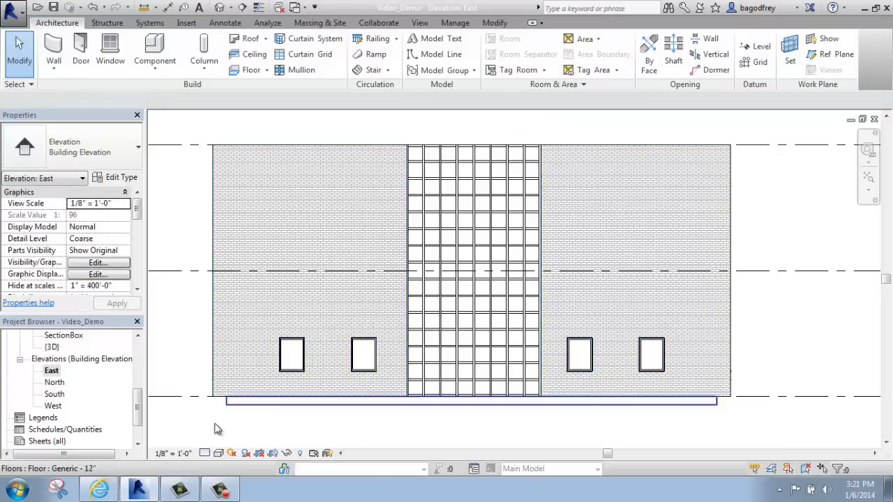
{"action": "double_click", "coordinate": [52, 347]}
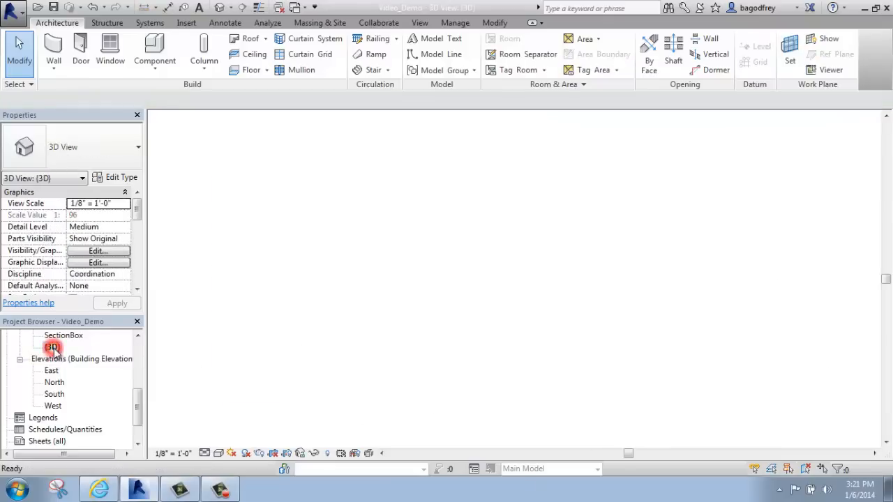
{"action": "double_click", "coordinate": [53, 347]}
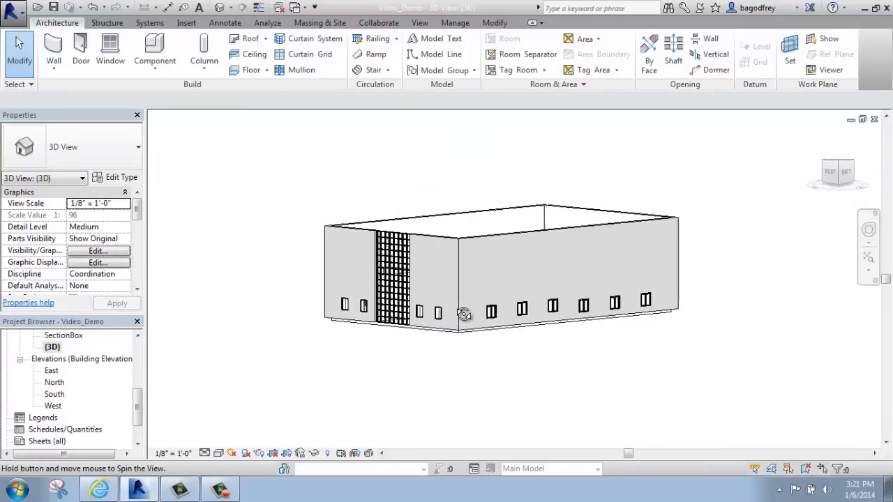
{"action": "left_click_drag", "start_coordinate": [463, 313], "coordinate": [645, 377]}
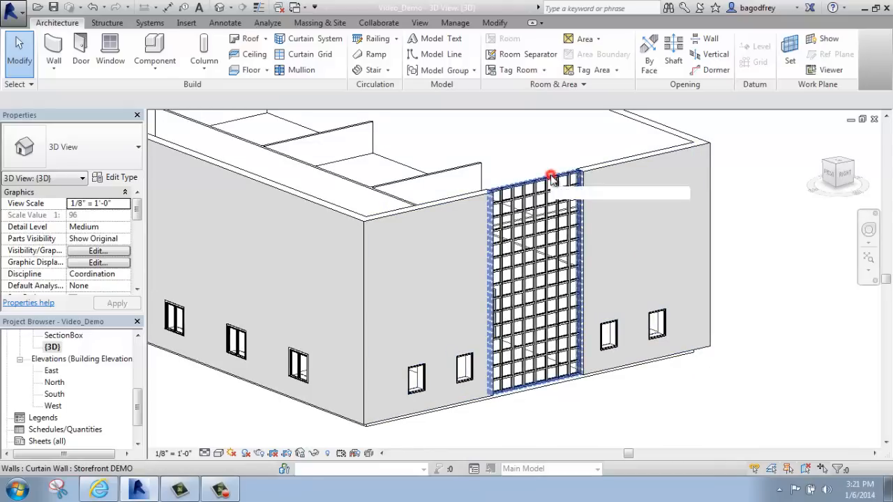
Change the Storefront DEMO vertical and horizontal grid spacing to 3'-0" and apply it
{"action": "left_click", "coordinate": [552, 175]}
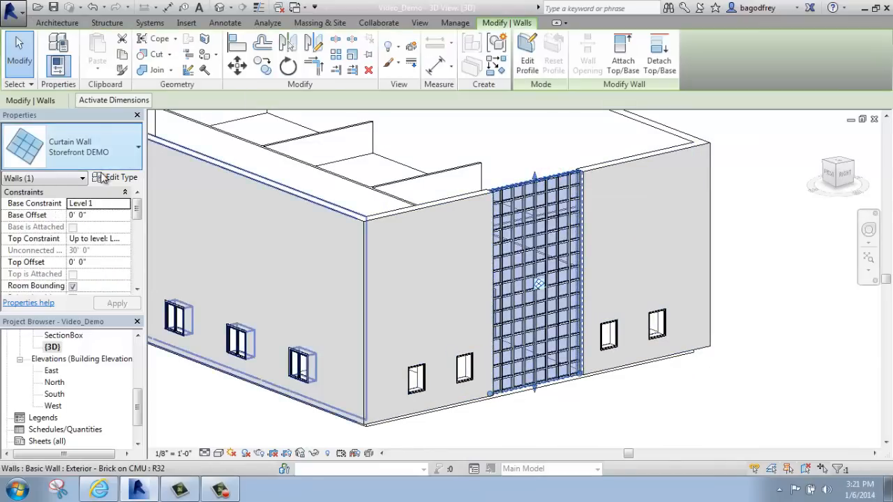
{"action": "left_click", "coordinate": [119, 177]}
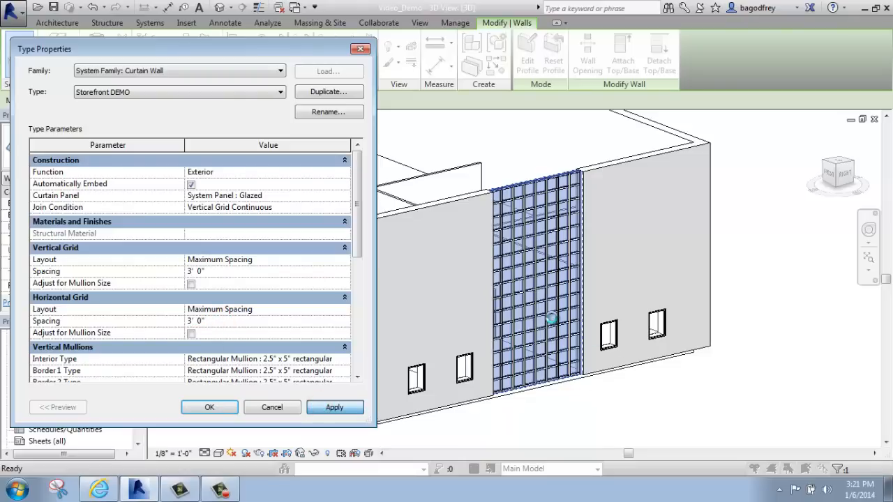
{"action": "left_click", "coordinate": [334, 407]}
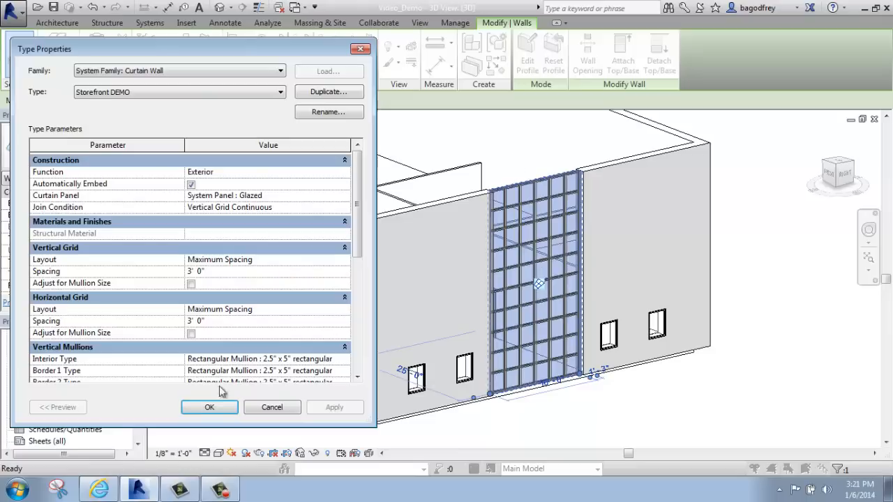
{"action": "left_click", "coordinate": [209, 407]}
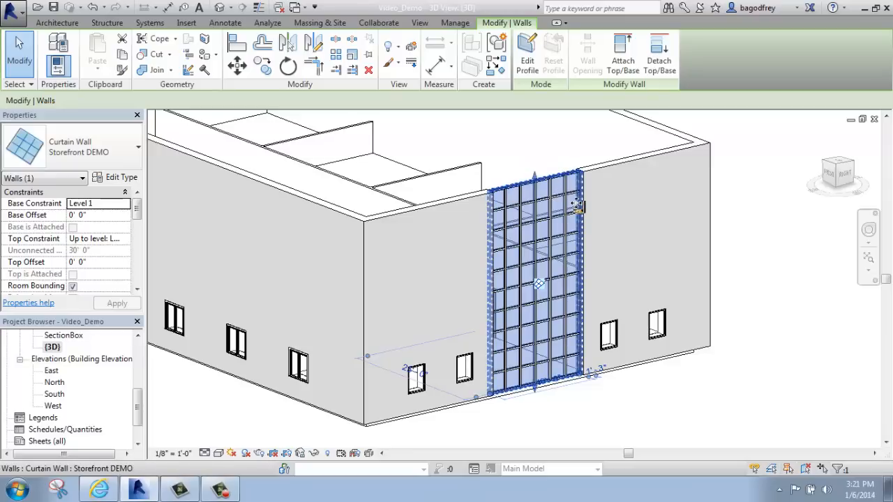
{"action": "mouse_move", "coordinate": [578, 205]}
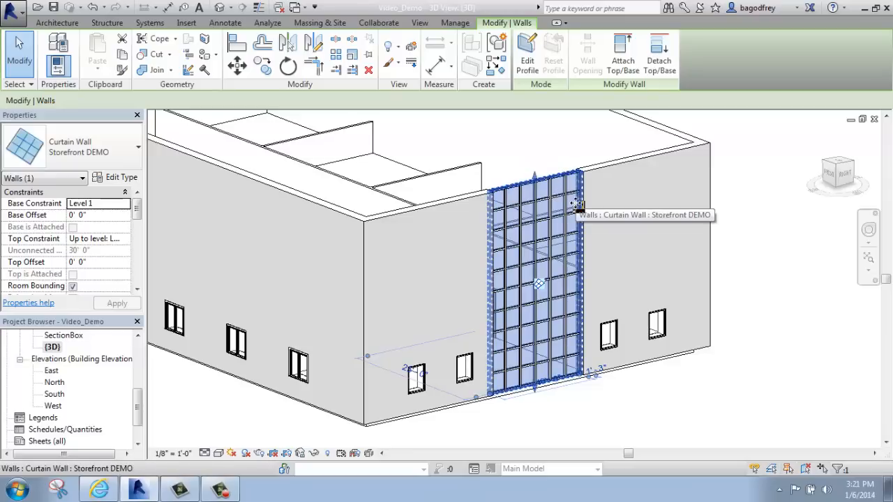
{"action": "mouse_move", "coordinate": [91, 124]}
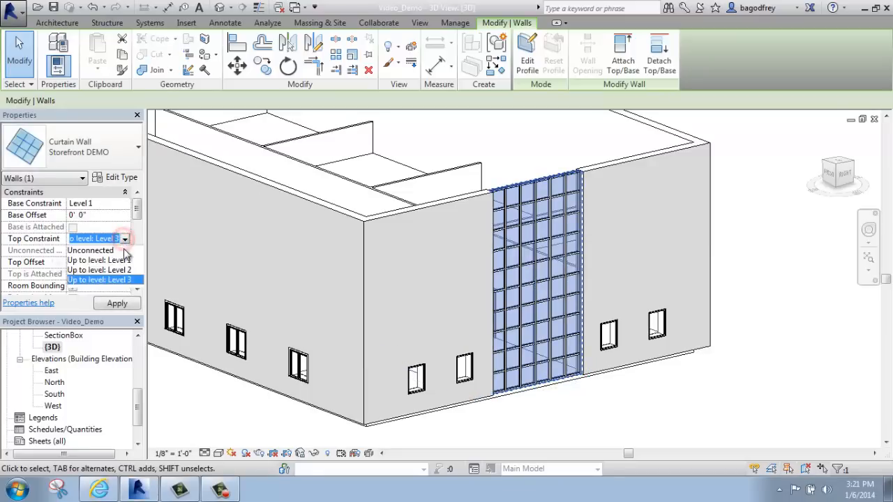
Set the curtain wall's Top Constraint to Up to level: Level 2
{"action": "left_click", "coordinate": [100, 270]}
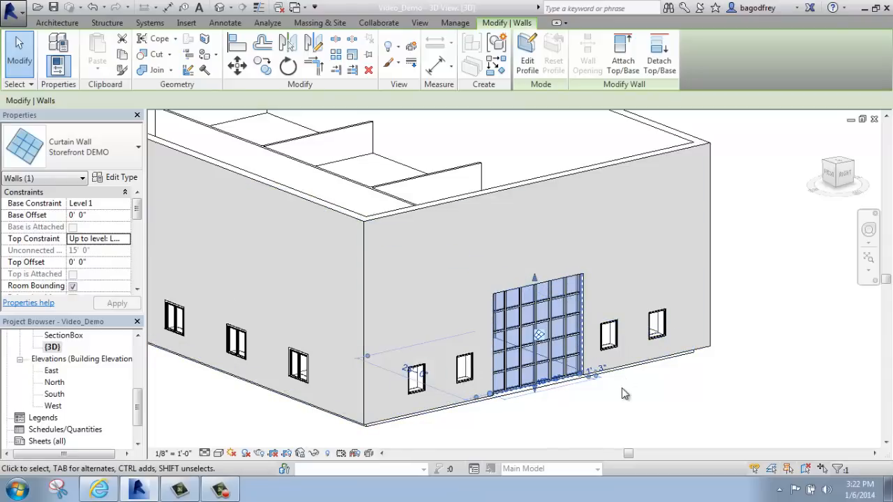
{"action": "mouse_move", "coordinate": [618, 411]}
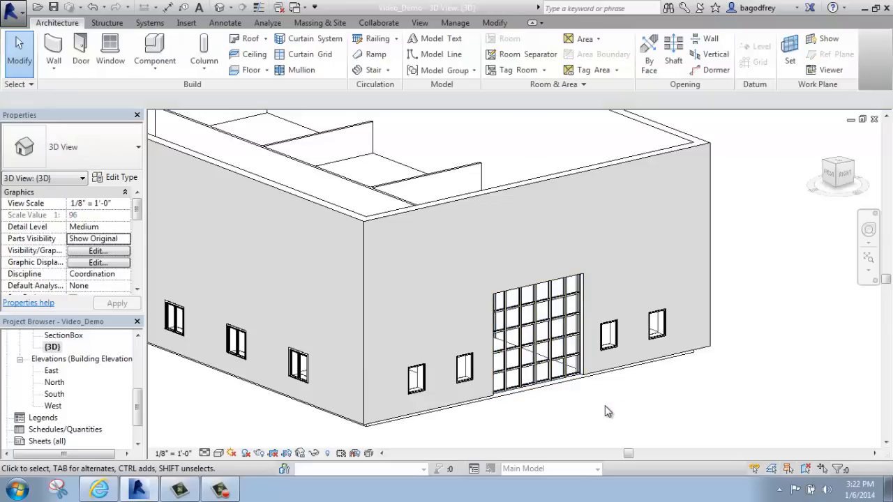
{"action": "mouse_move", "coordinate": [584, 408]}
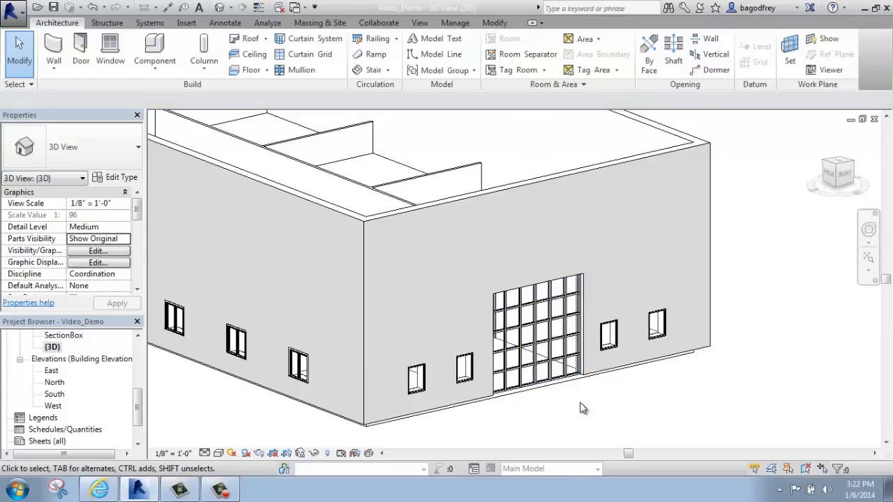
{"action": "mouse_move", "coordinate": [576, 408]}
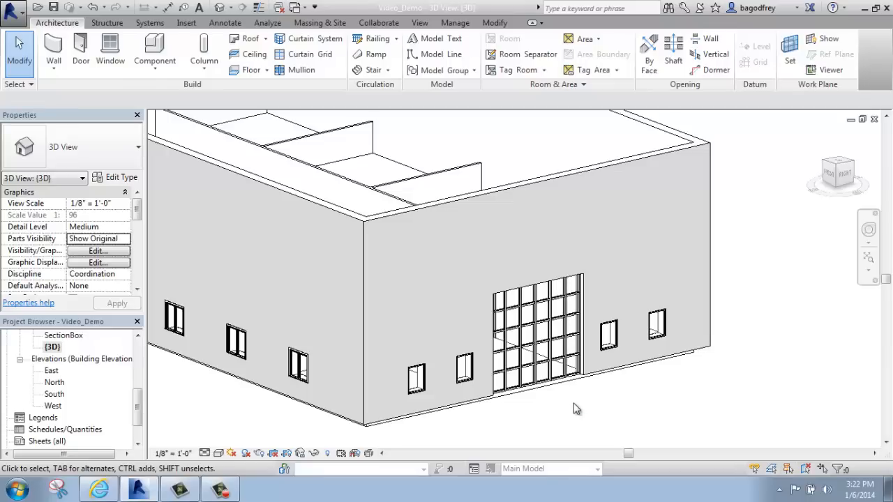
{"action": "mouse_move", "coordinate": [571, 410]}
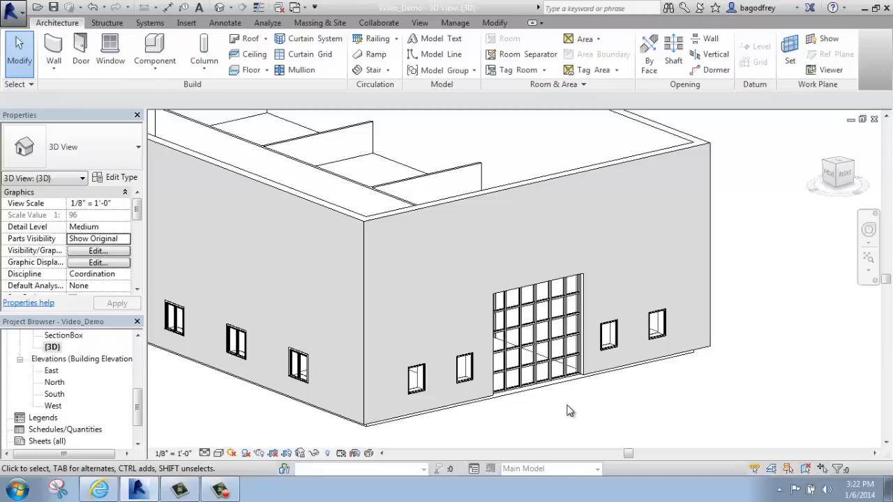